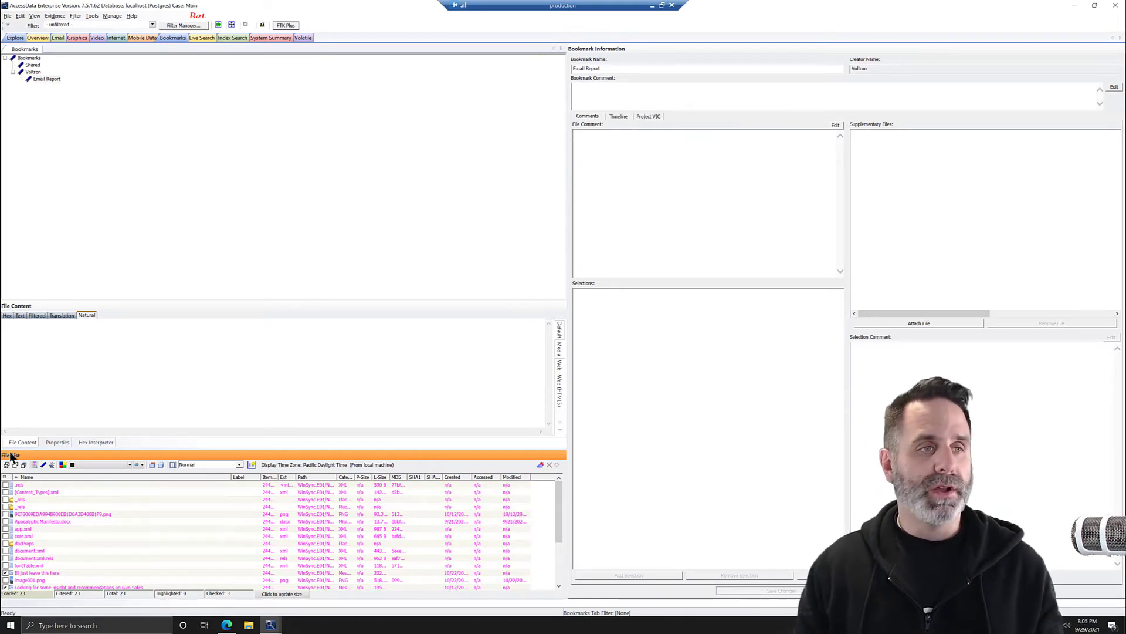
- Open Report Options from the File menu and uncheck Report Outline to clear every section
click(7, 16)
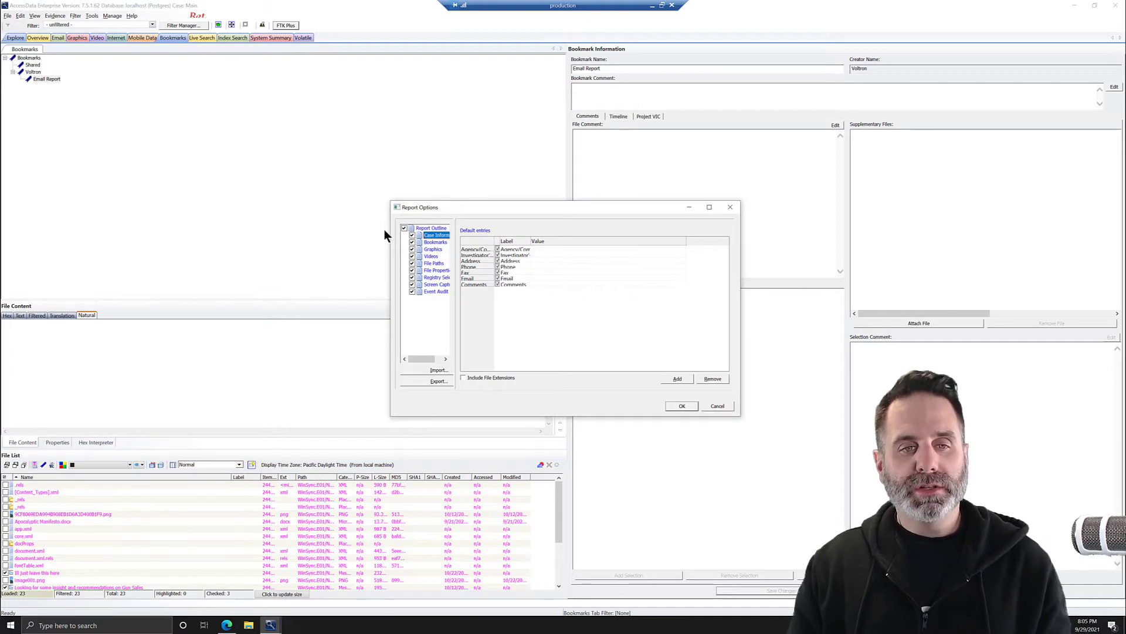
click(405, 227)
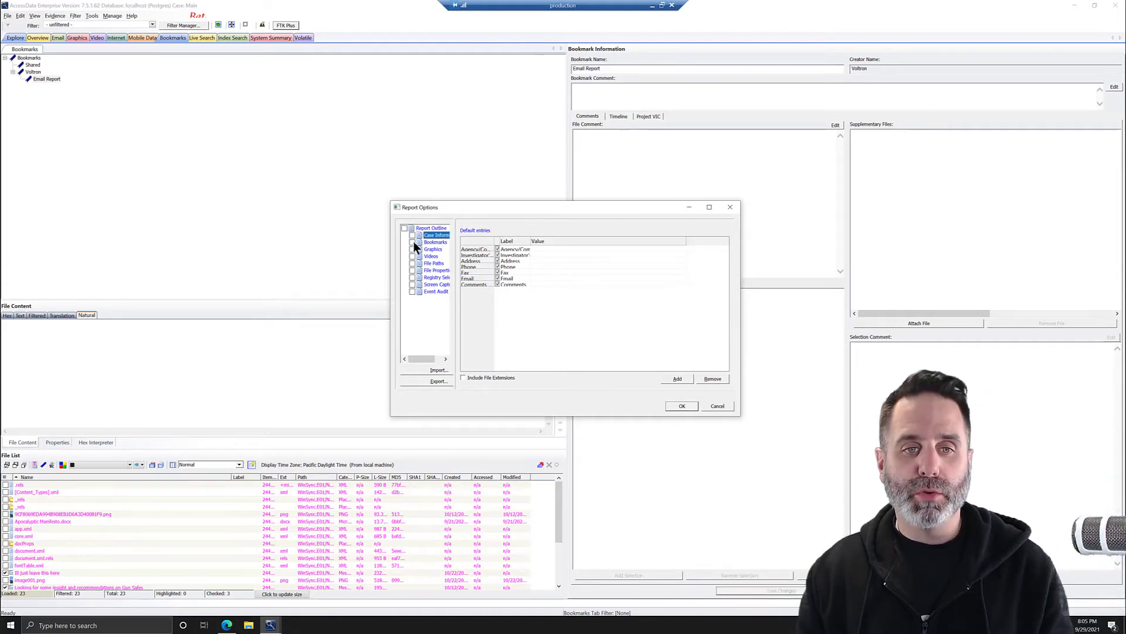
- Check Bookmarks and Email Report, plus Include email attachments and Export files & include links
click(435, 243)
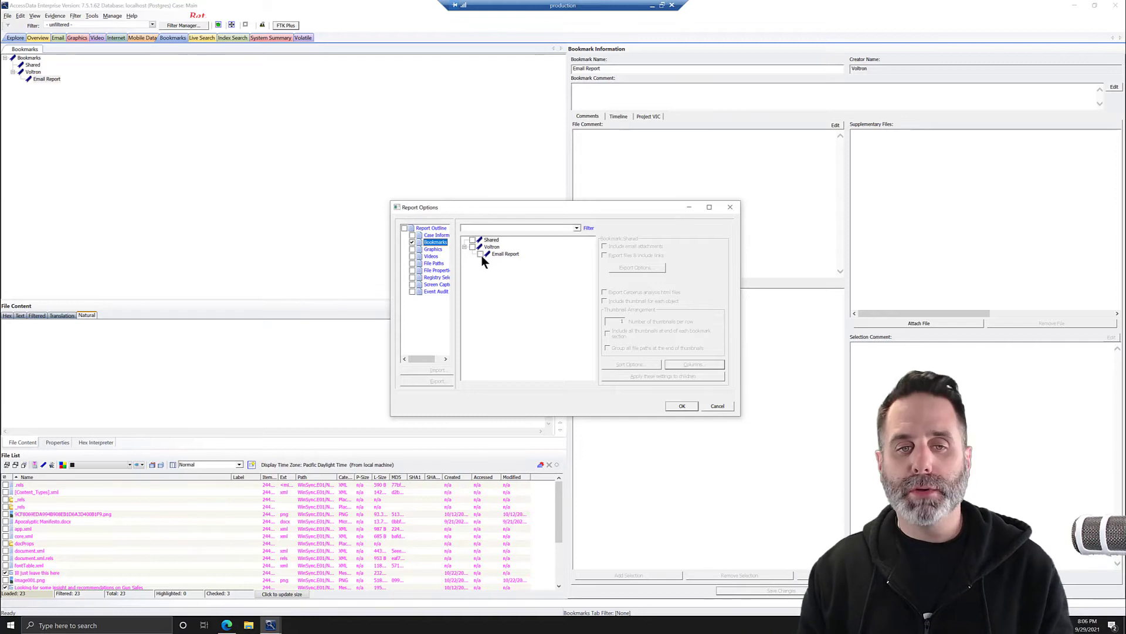
click(505, 253)
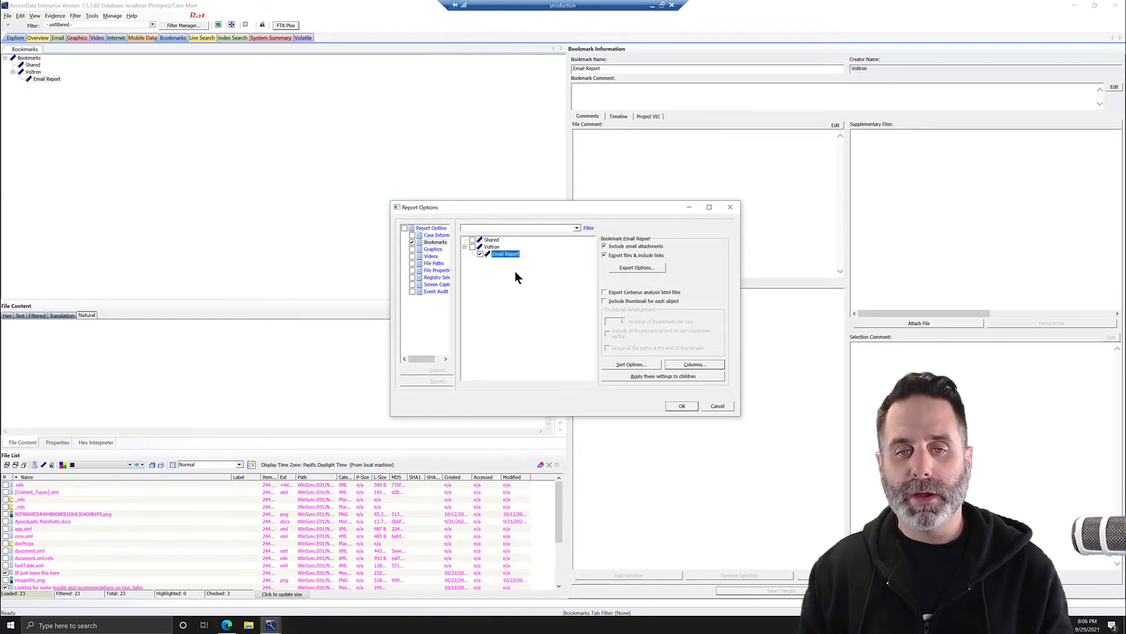
click(480, 254)
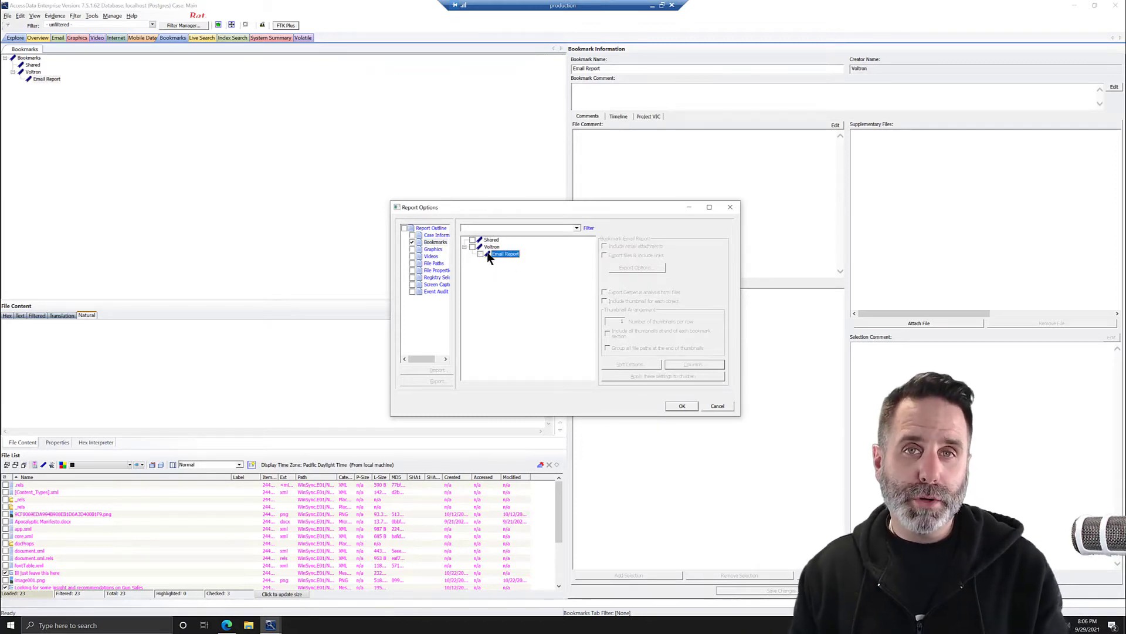
click(480, 253)
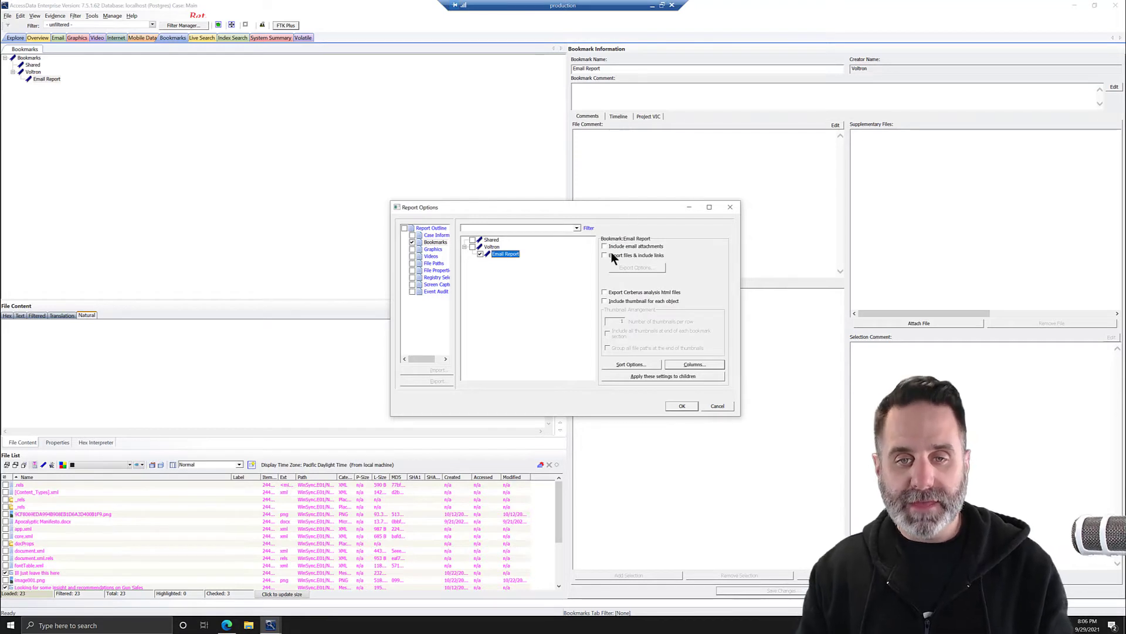
mouse_move(647, 272)
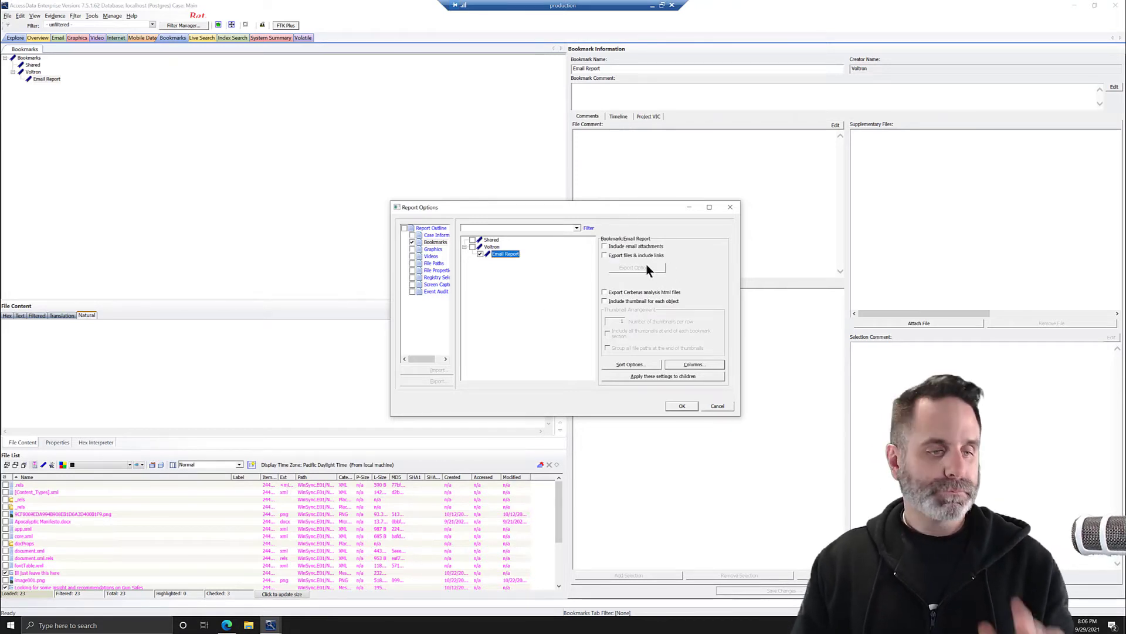
mouse_move(682, 301)
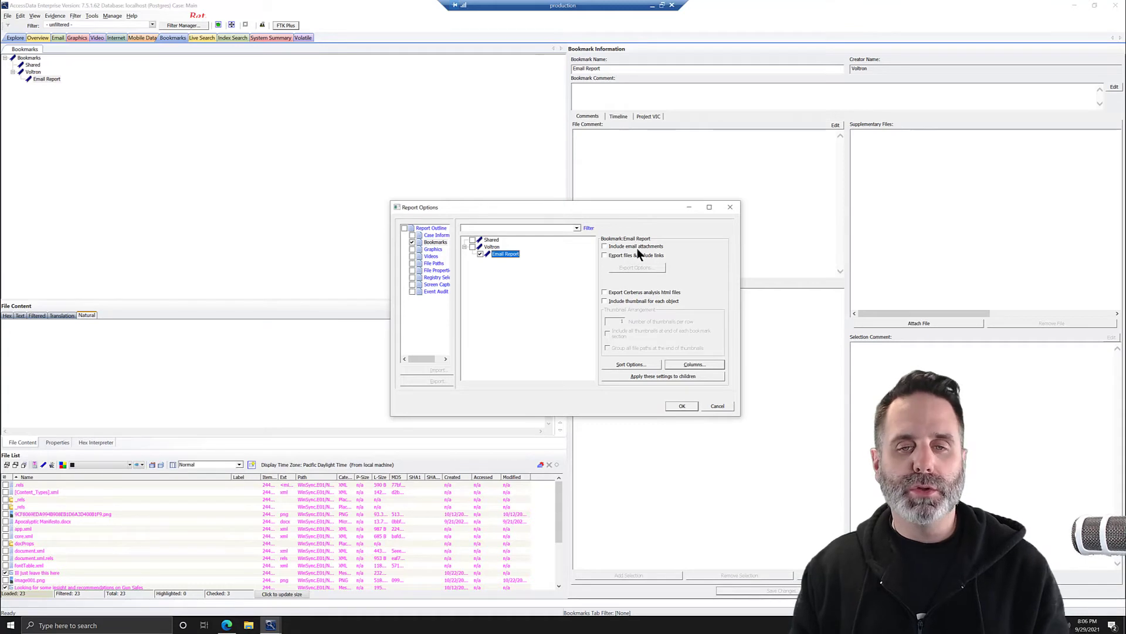
click(604, 246)
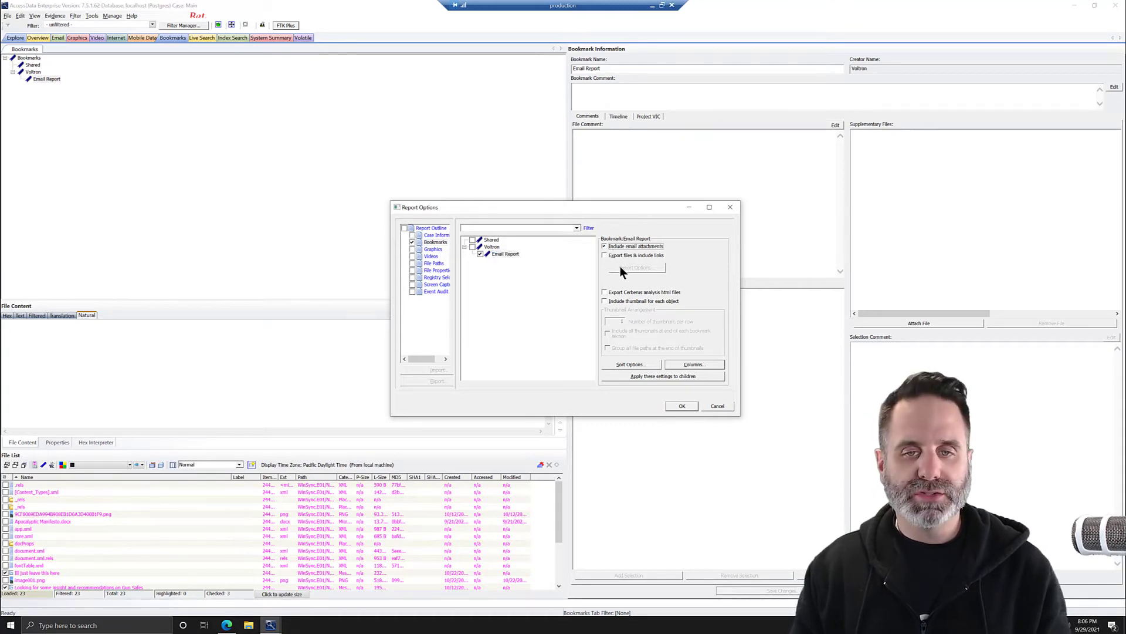
click(604, 256)
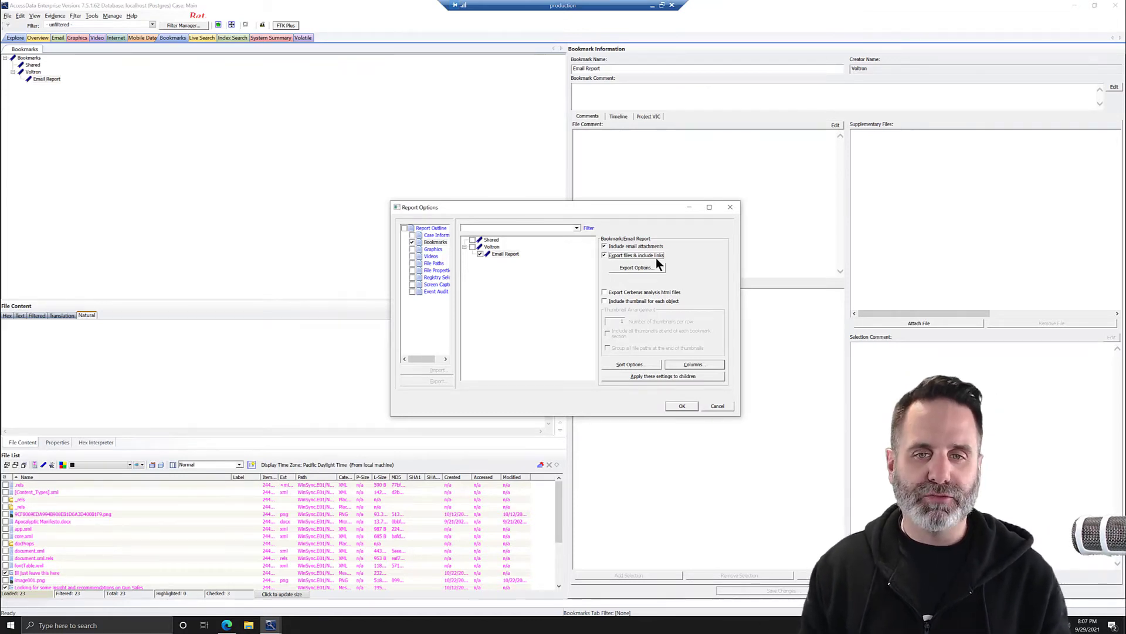
click(636, 268)
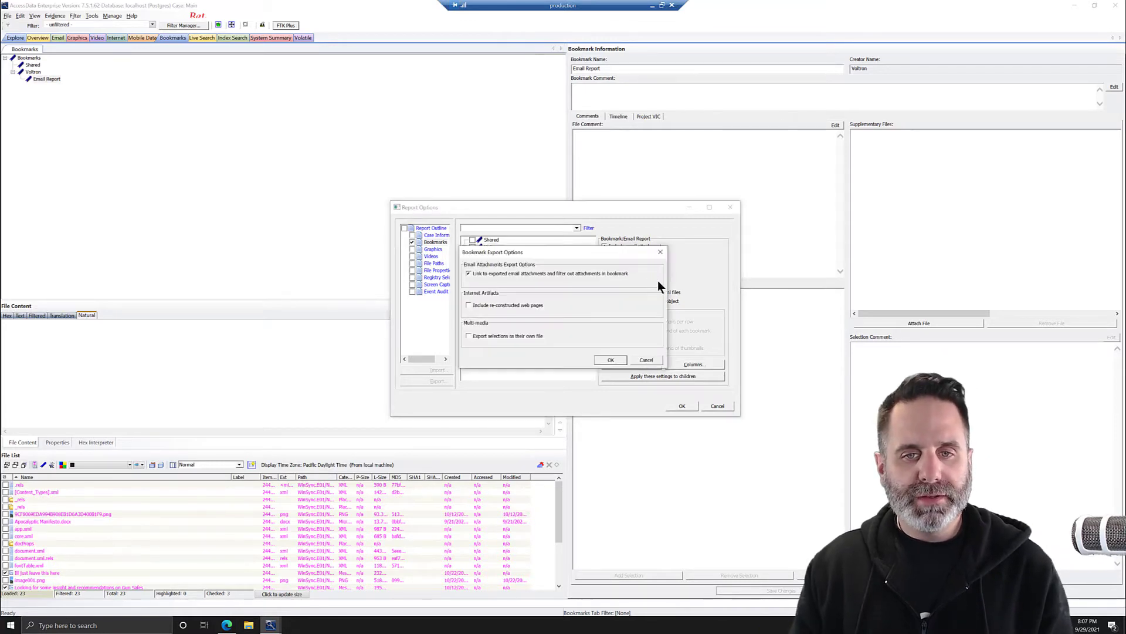
mouse_move(468, 282)
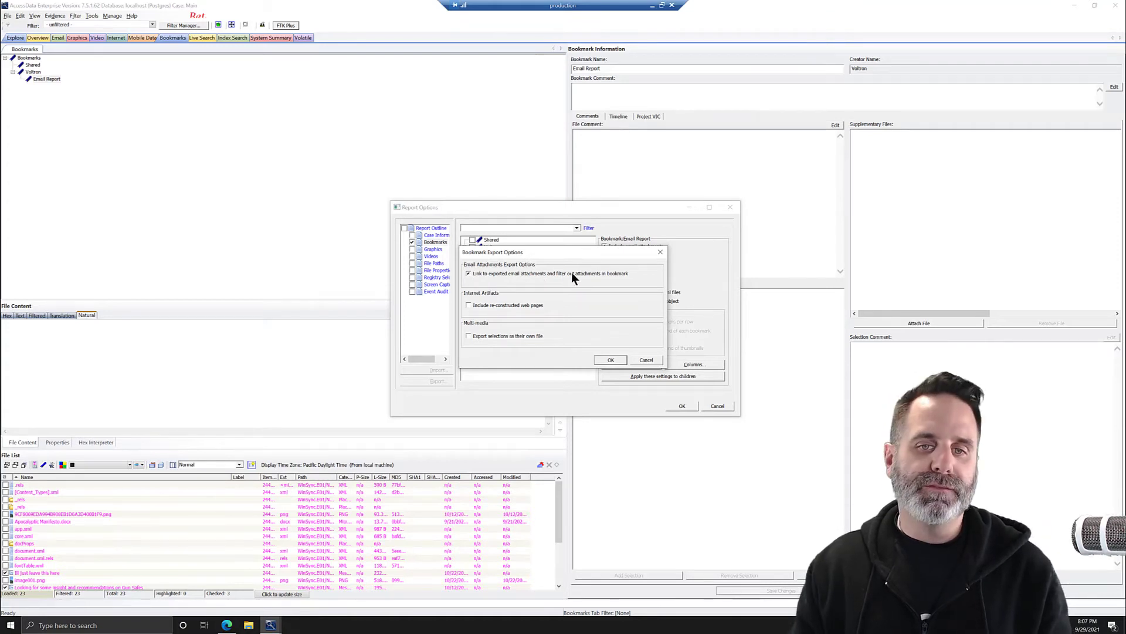
mouse_move(629, 282)
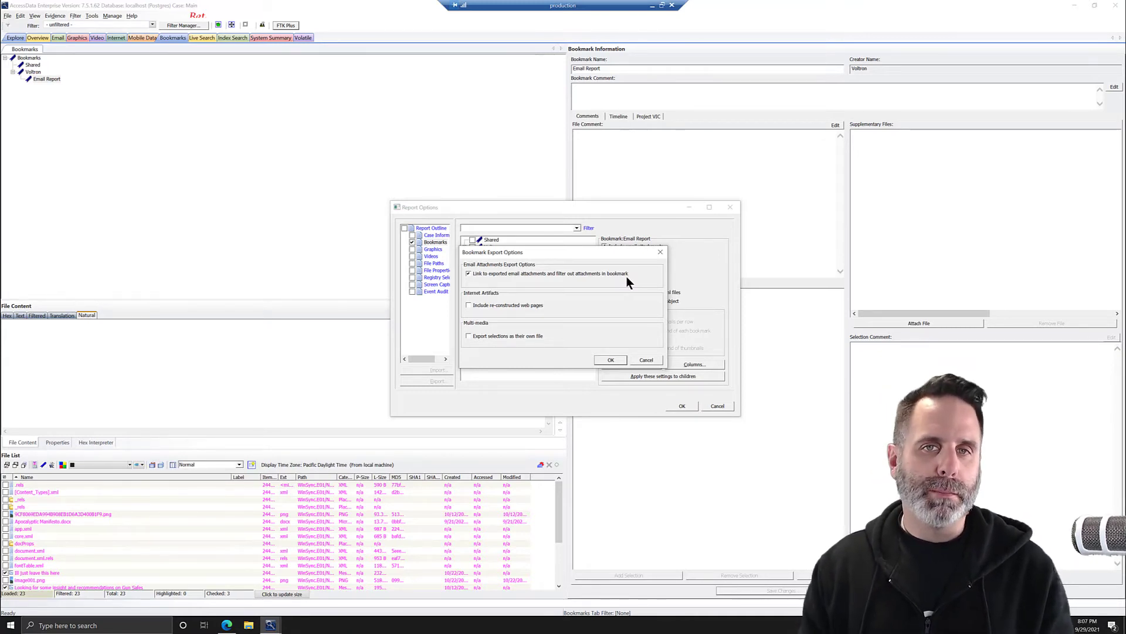
mouse_move(521, 281)
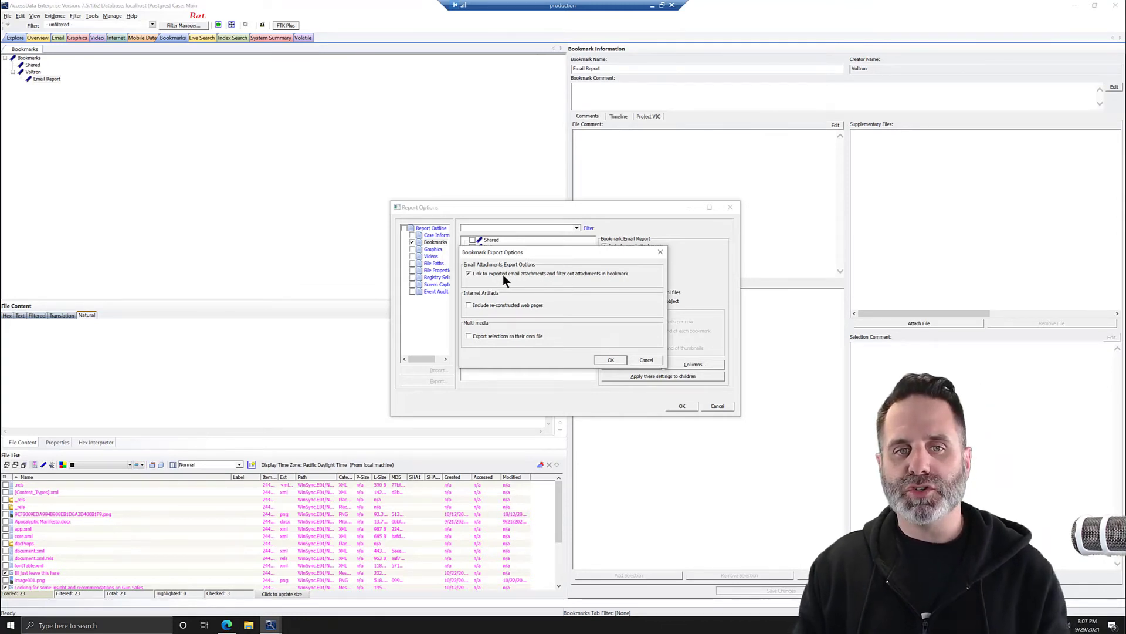
mouse_move(624, 289)
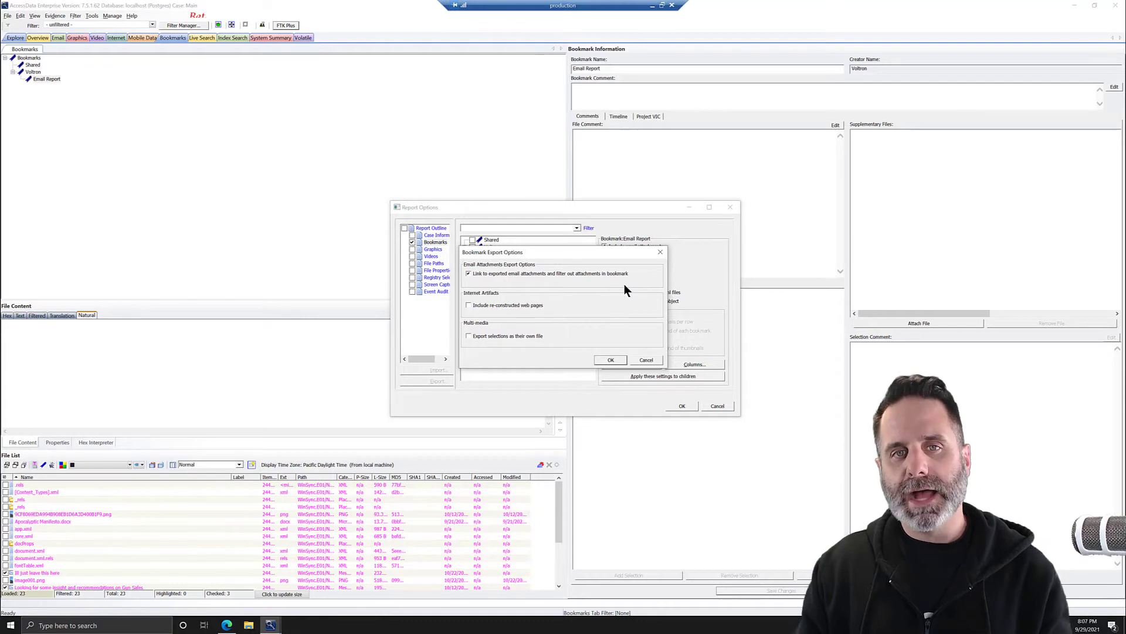
mouse_move(636, 274)
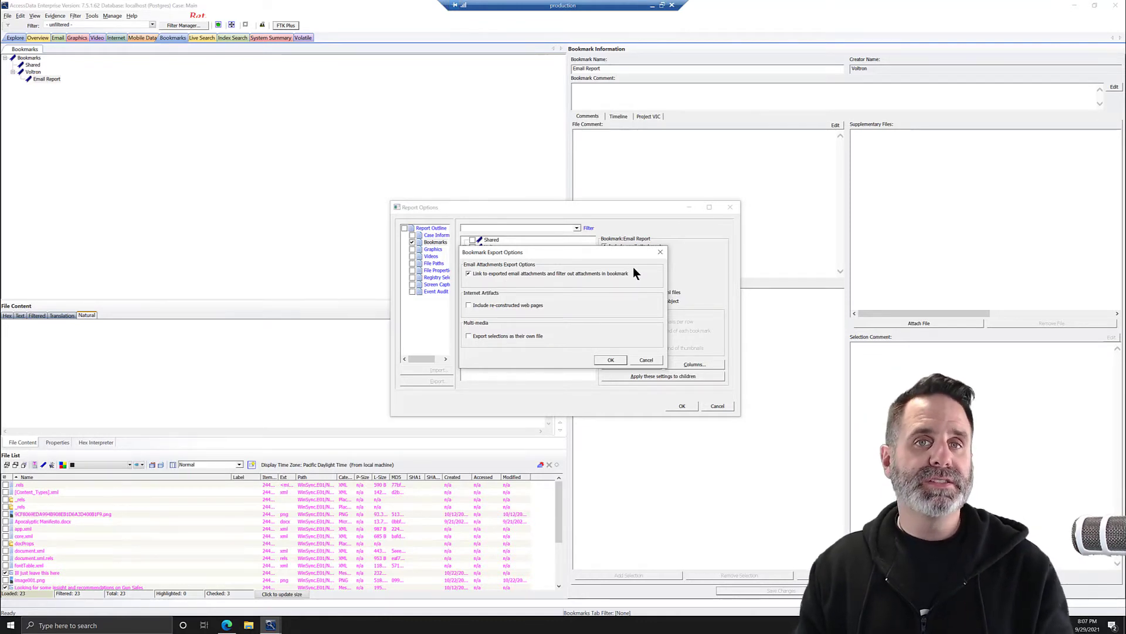
mouse_move(633, 272)
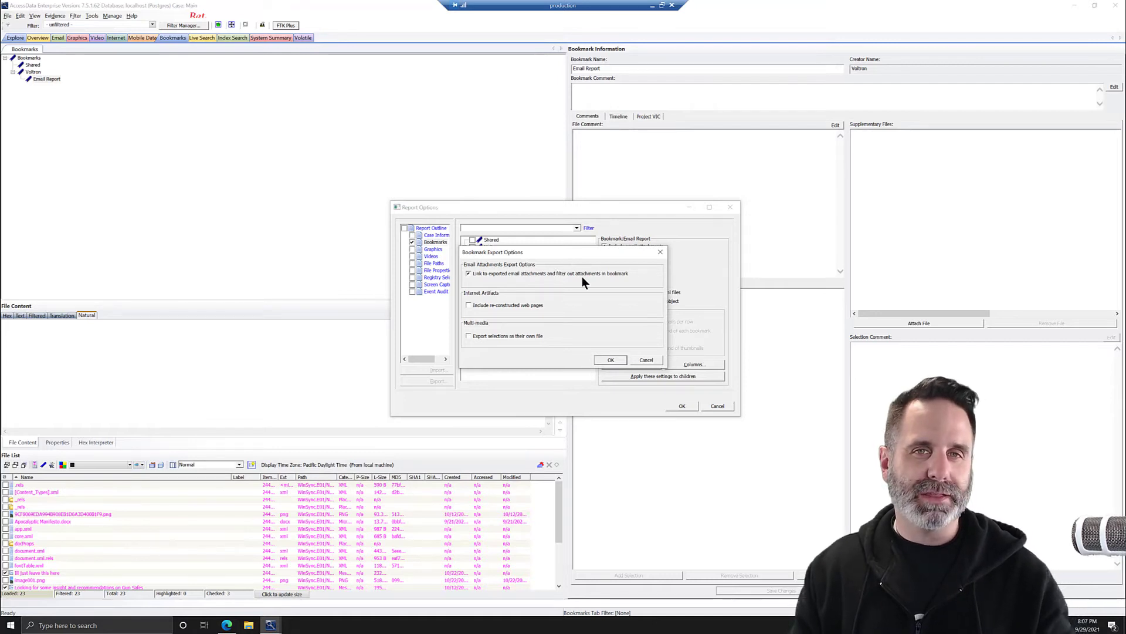
click(611, 359)
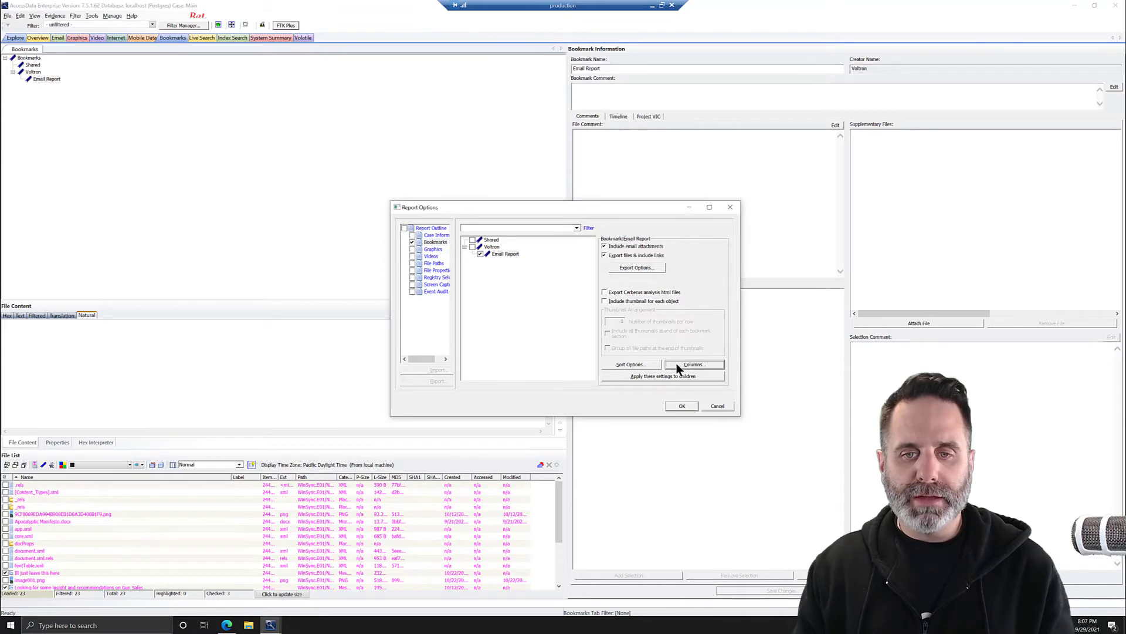
- Browse the column settings templates and pick the Email template for the report
click(692, 364)
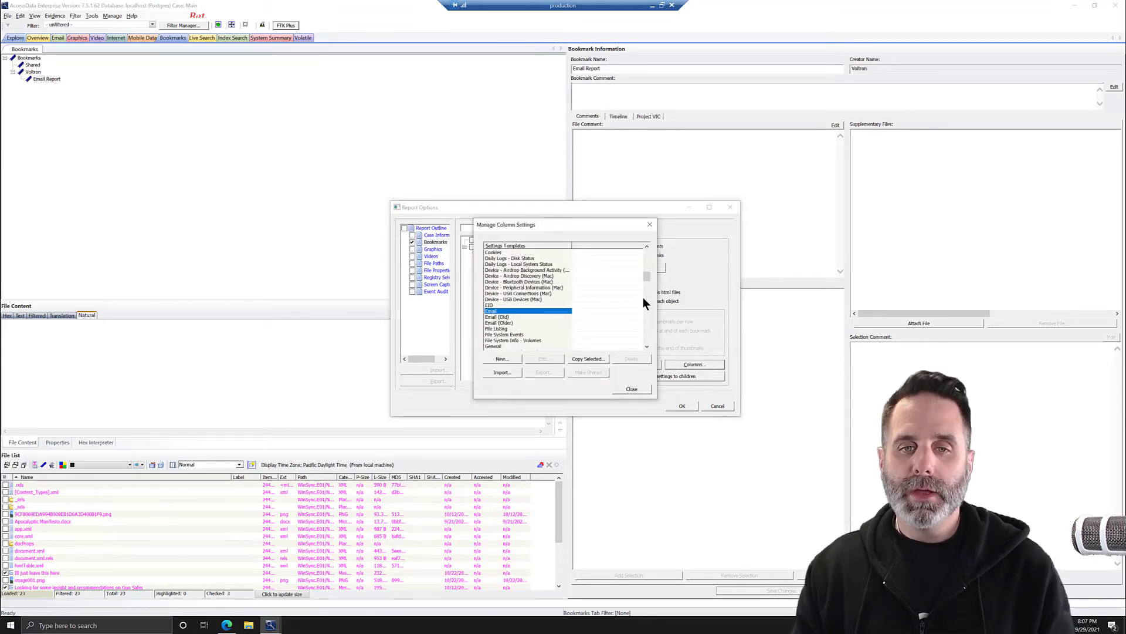
scroll(down, 3)
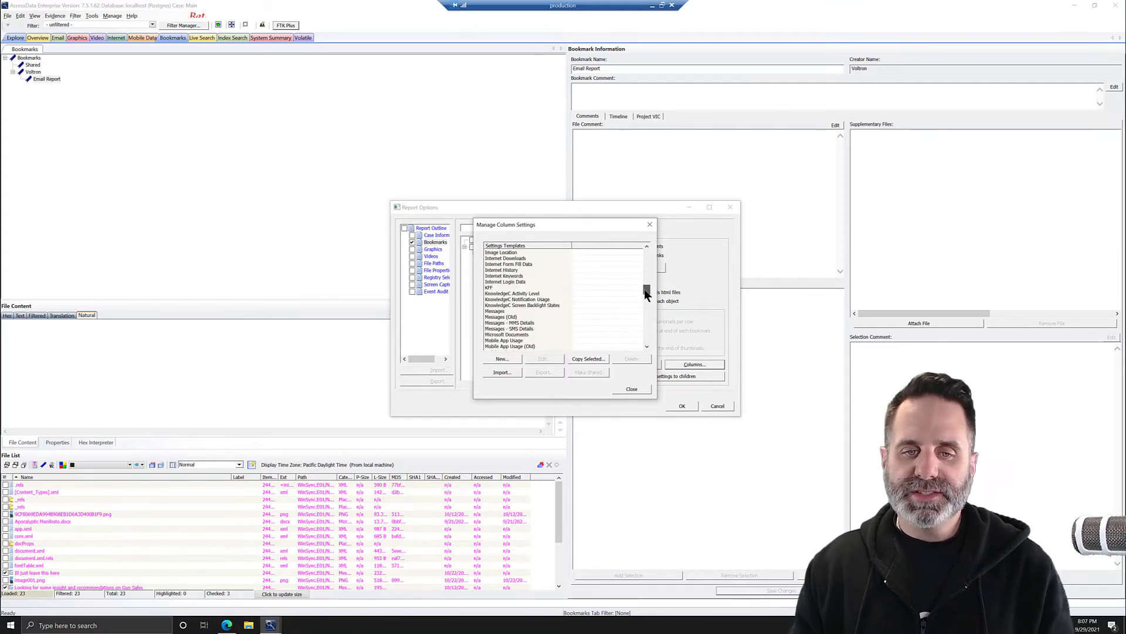
scroll(down, 3)
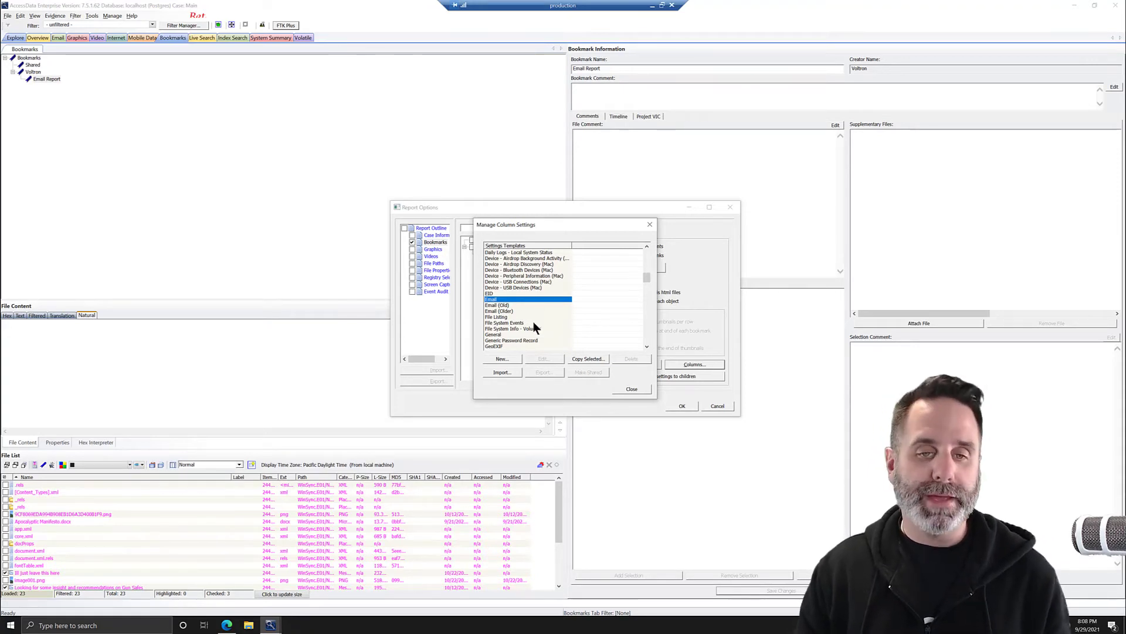
mouse_move(578, 367)
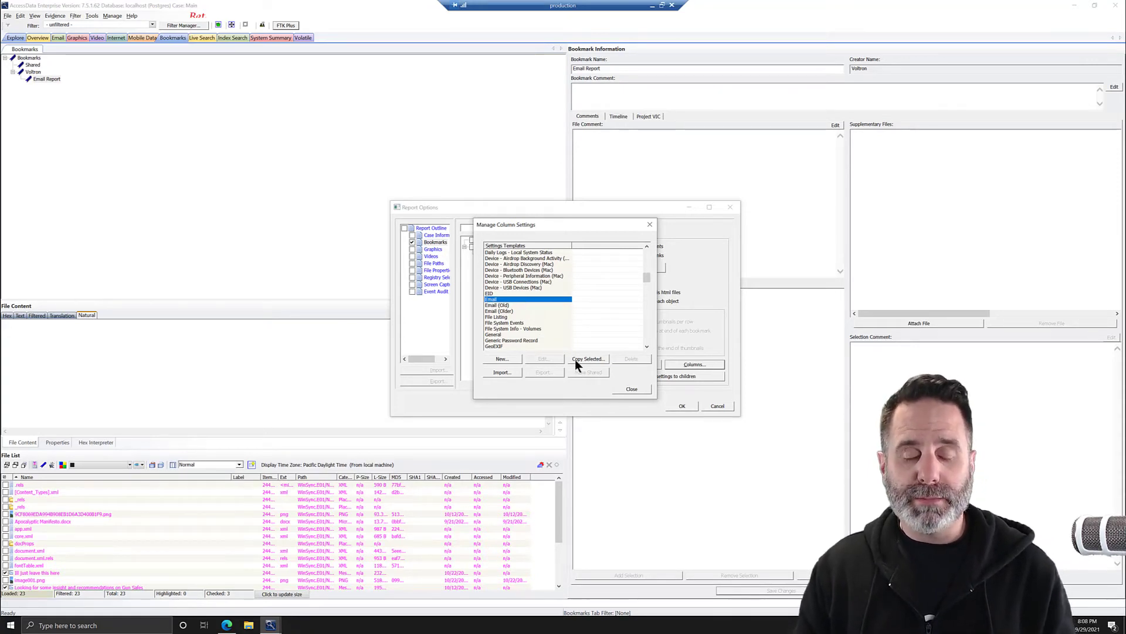
click(630, 388)
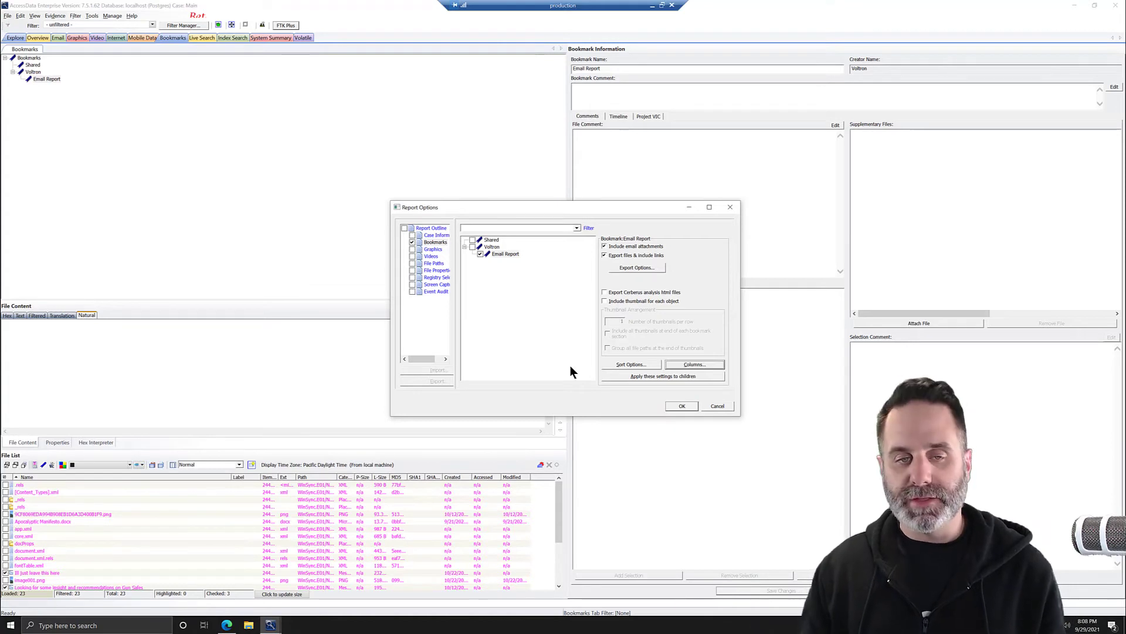
mouse_move(683, 412)
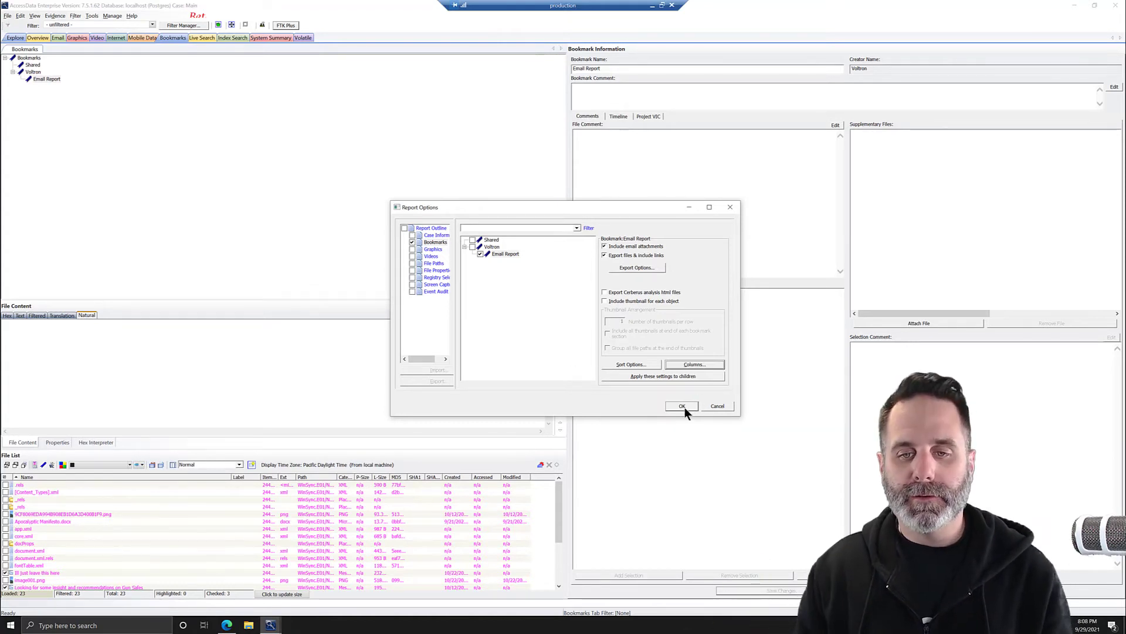
mouse_move(702, 425)
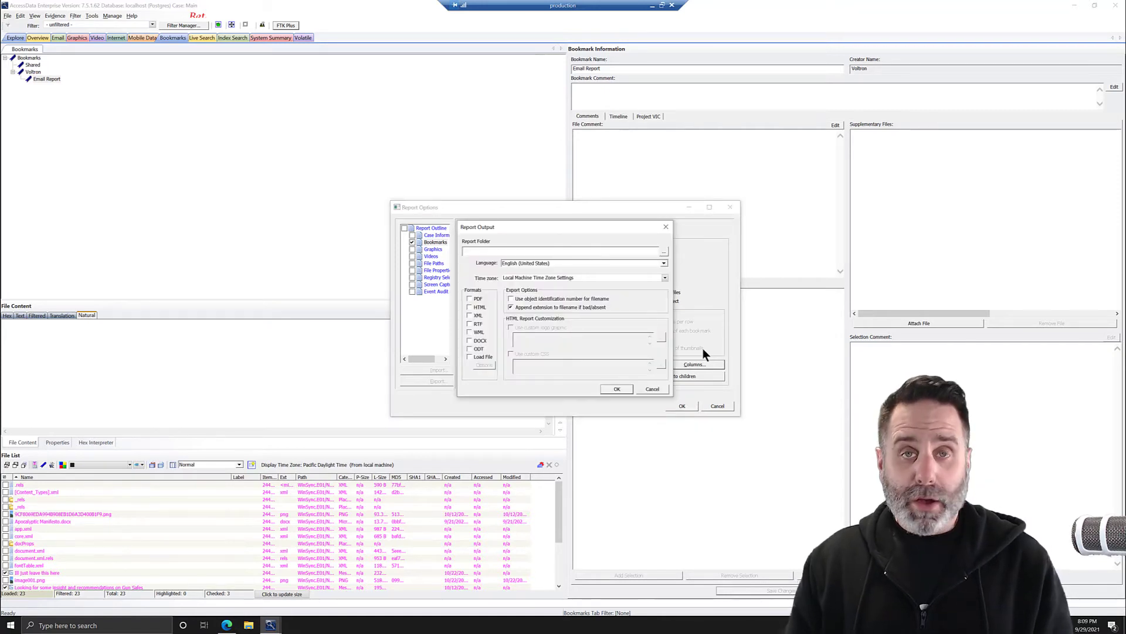
- Save the report into a new Desktop folder EmailReportVid, with HTML format selected
click(662, 252)
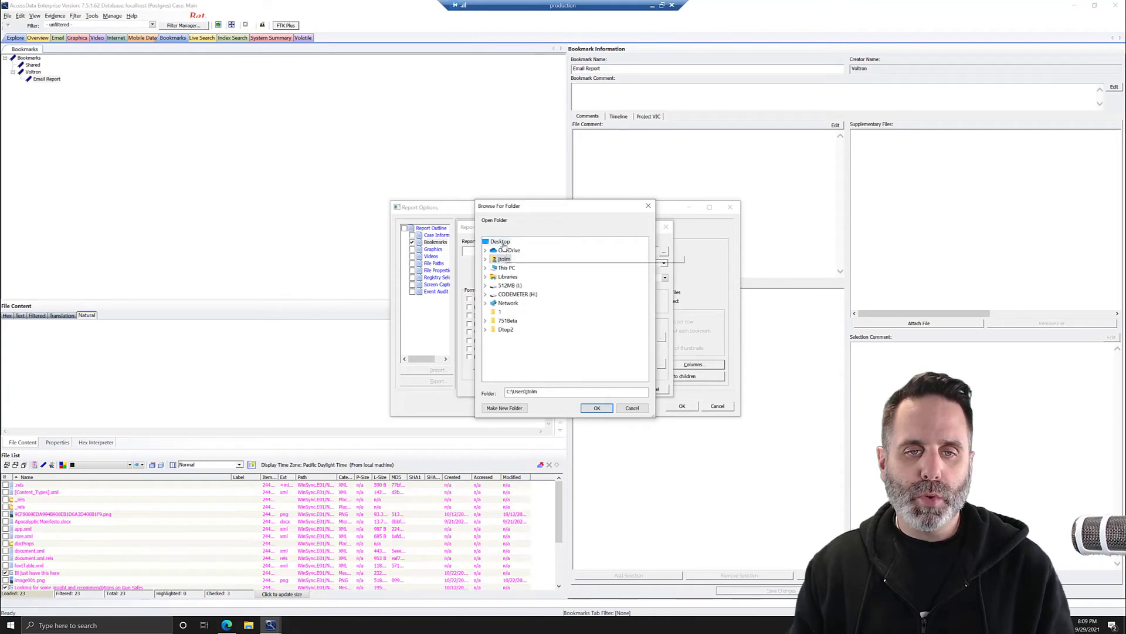
click(500, 241)
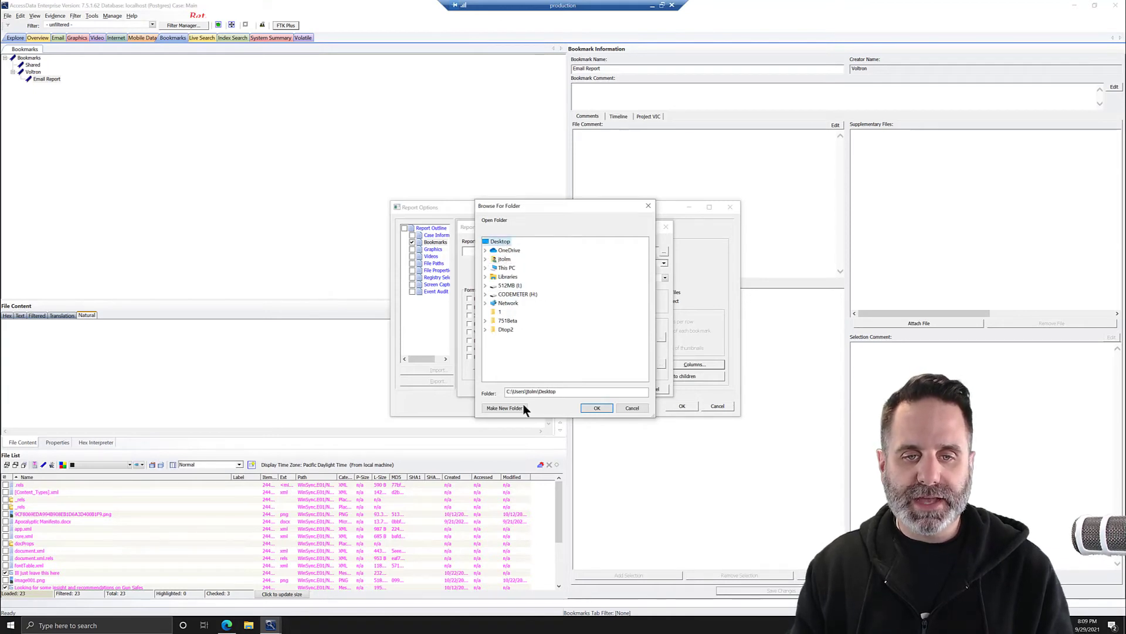
click(505, 407)
text(EmailReportVid)
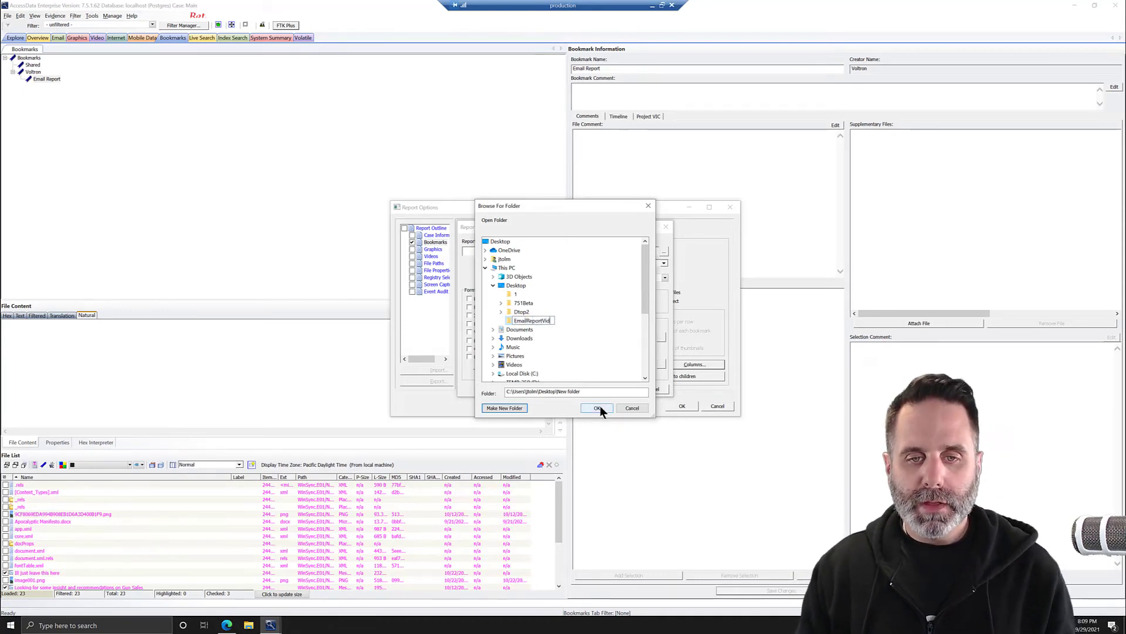
click(596, 407)
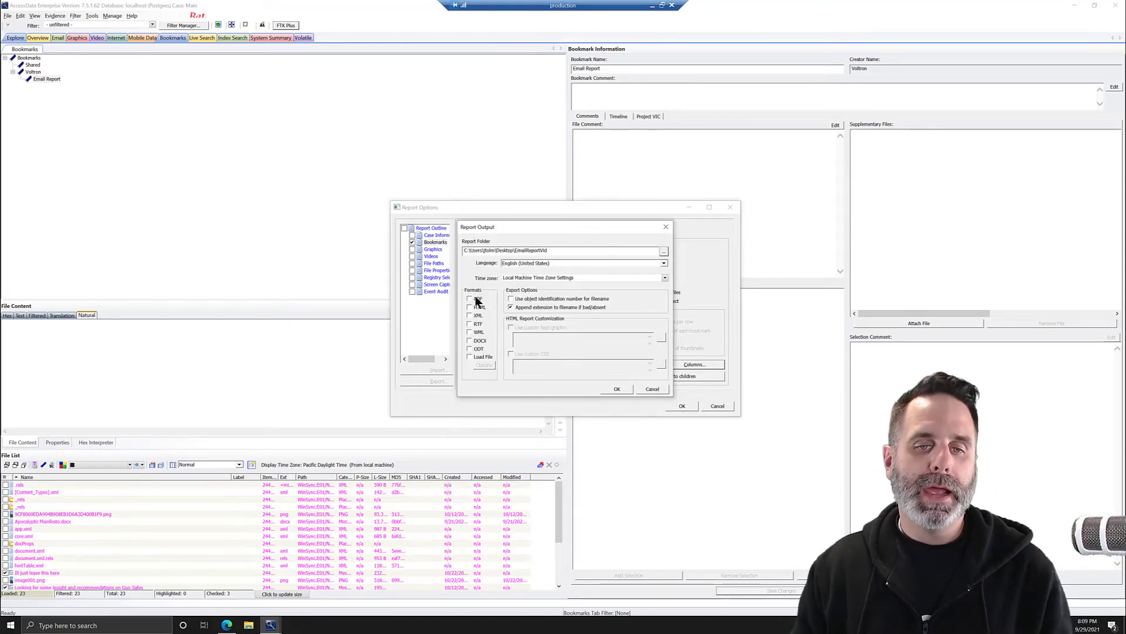
click(471, 307)
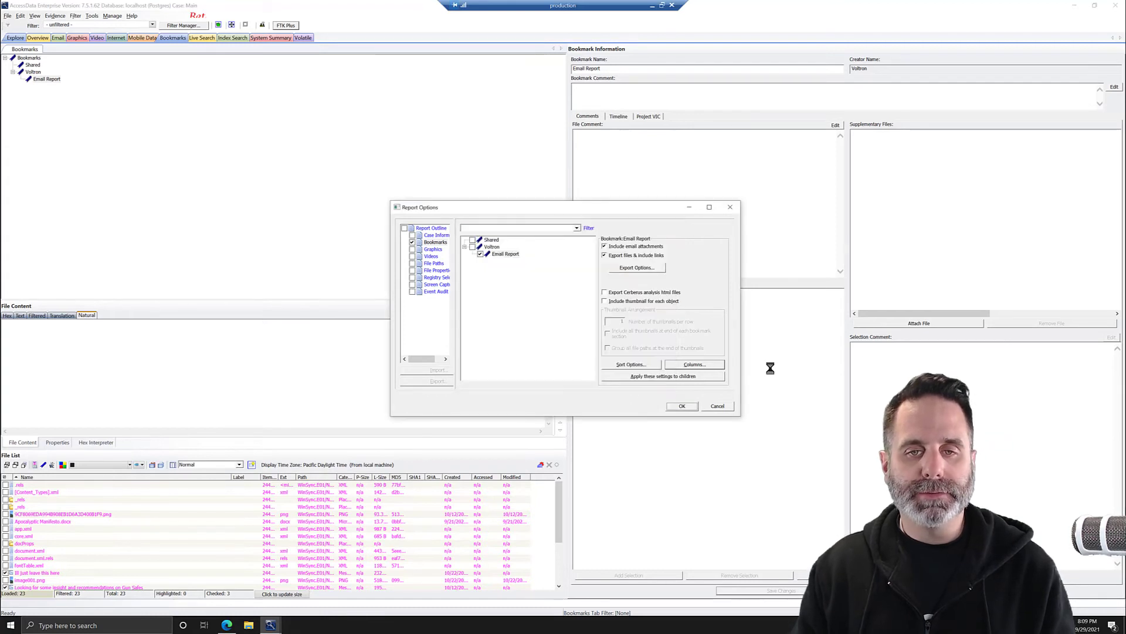
- Open the finished report in the browser and show the Email Report bookmark page
click(681, 405)
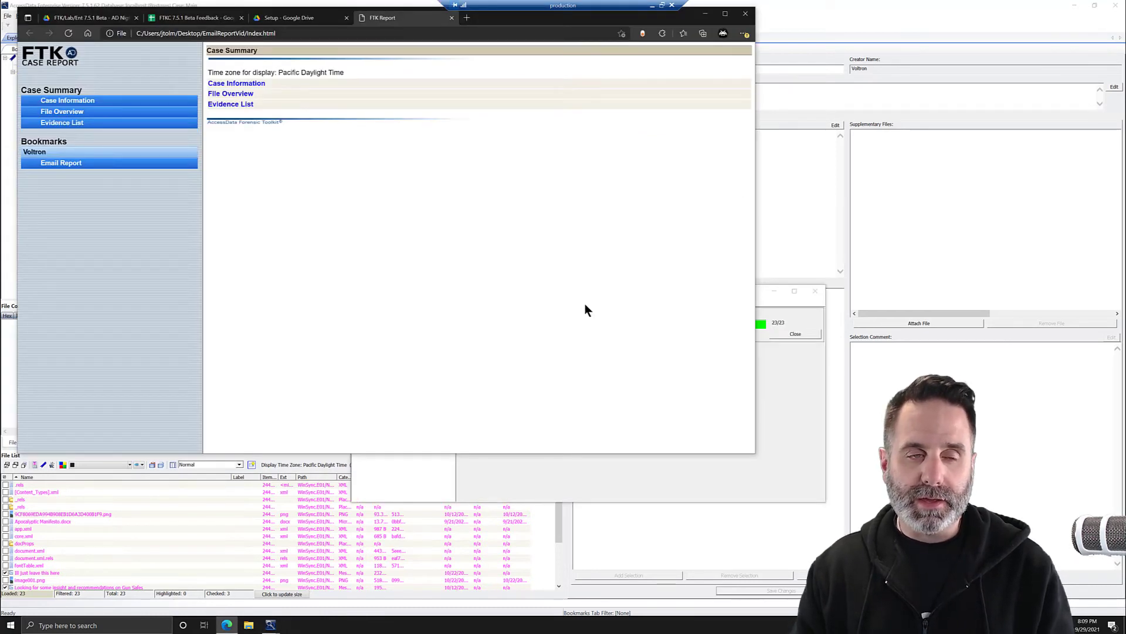
mouse_move(102, 141)
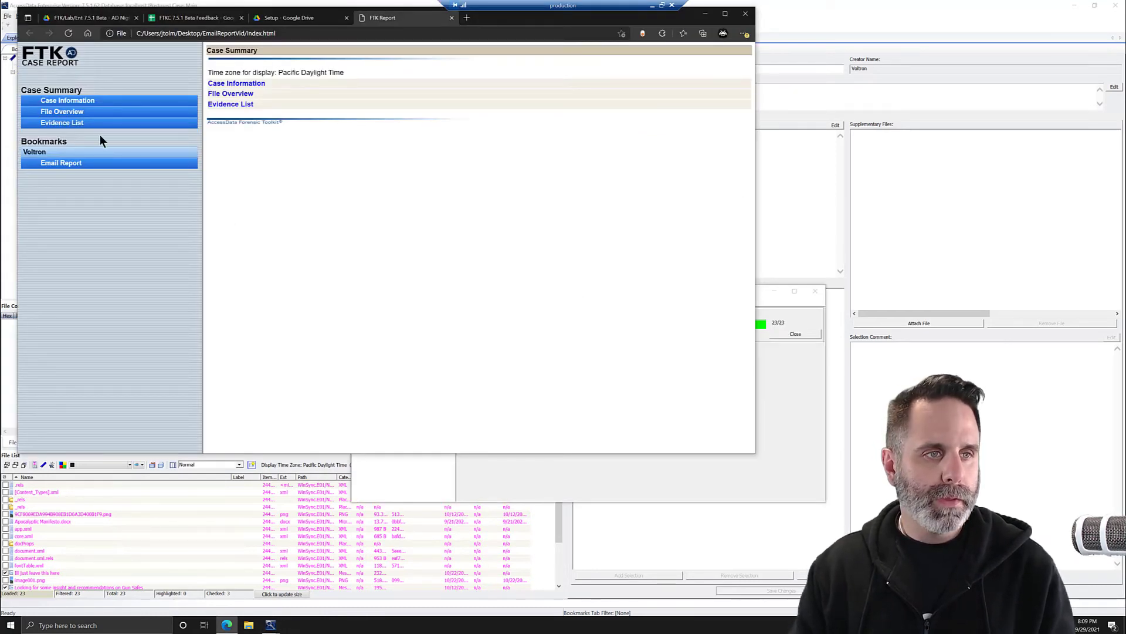
mouse_move(109, 135)
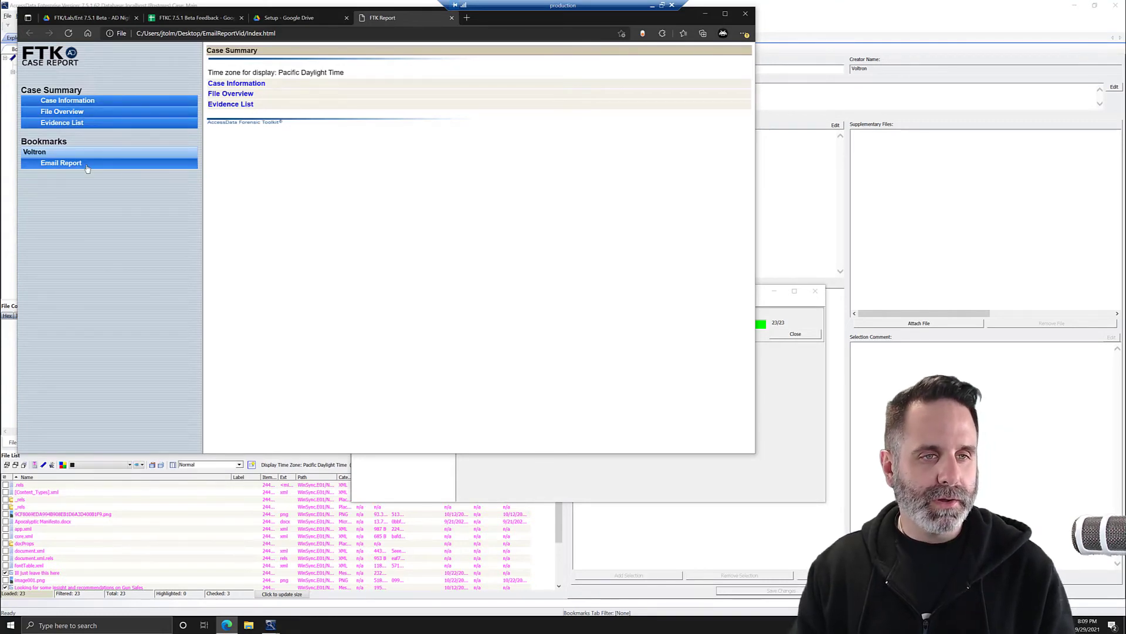
click(61, 163)
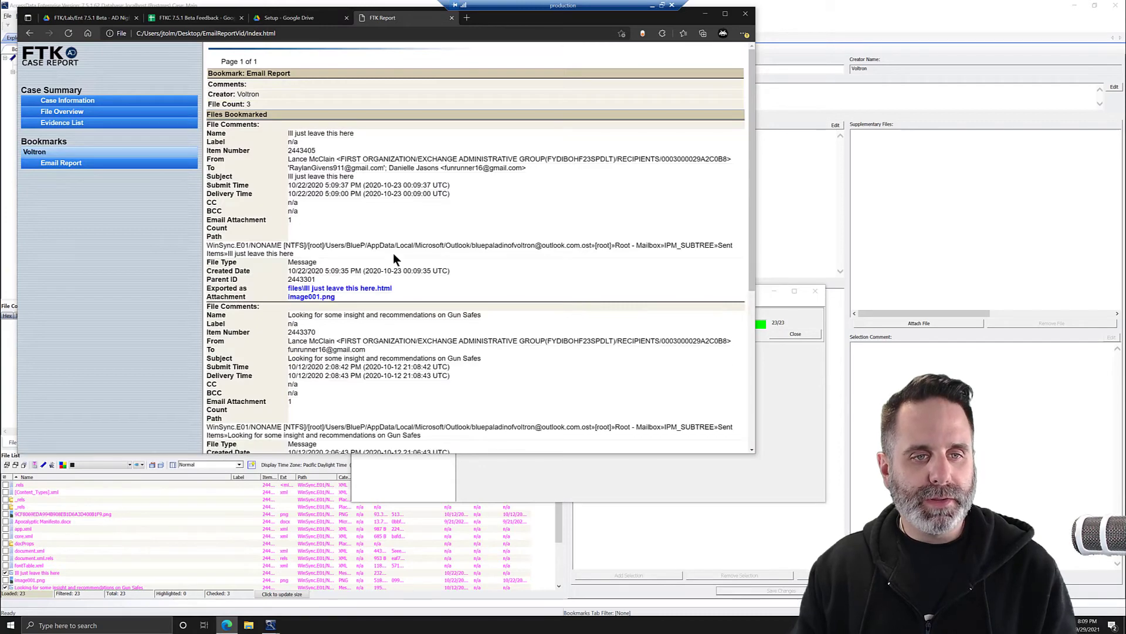
mouse_move(675, 213)
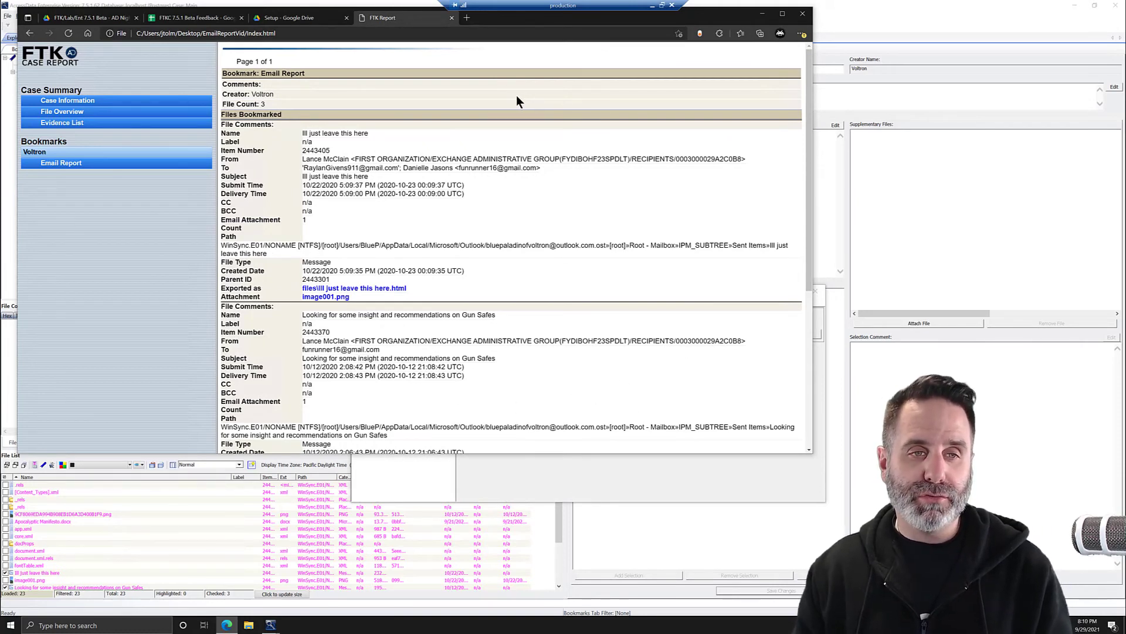
mouse_move(307, 120)
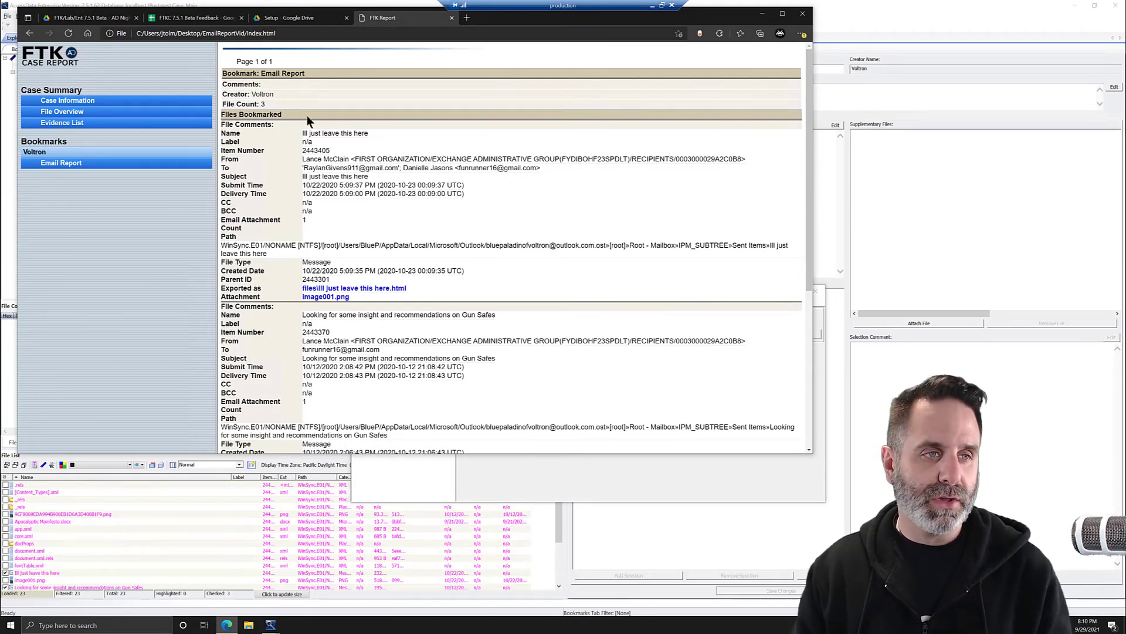
mouse_move(172, 73)
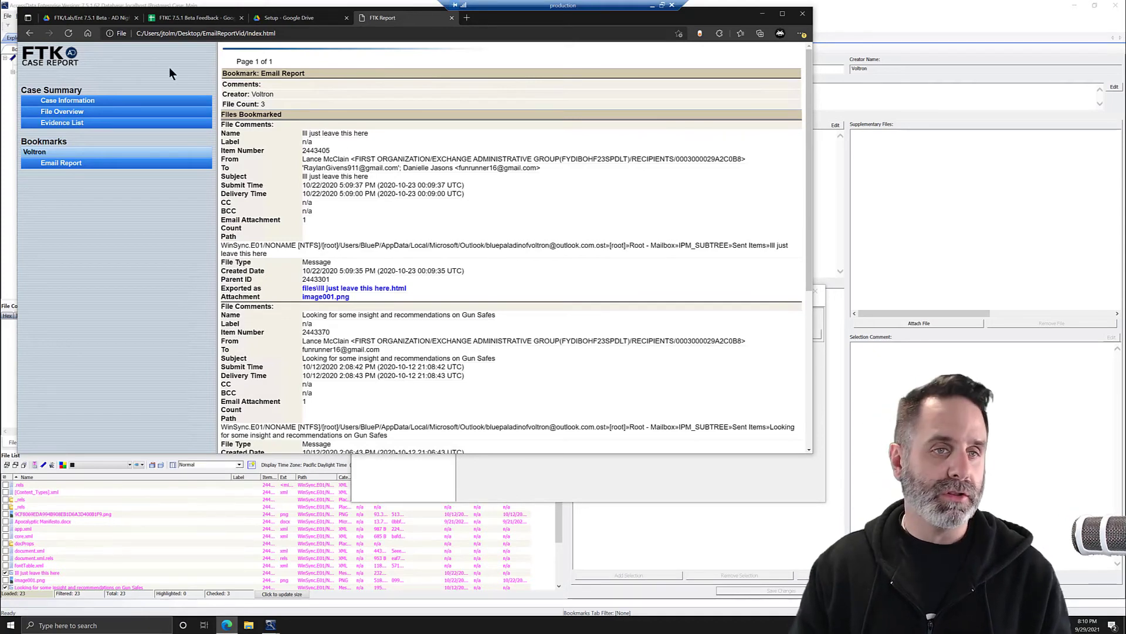
mouse_move(177, 96)
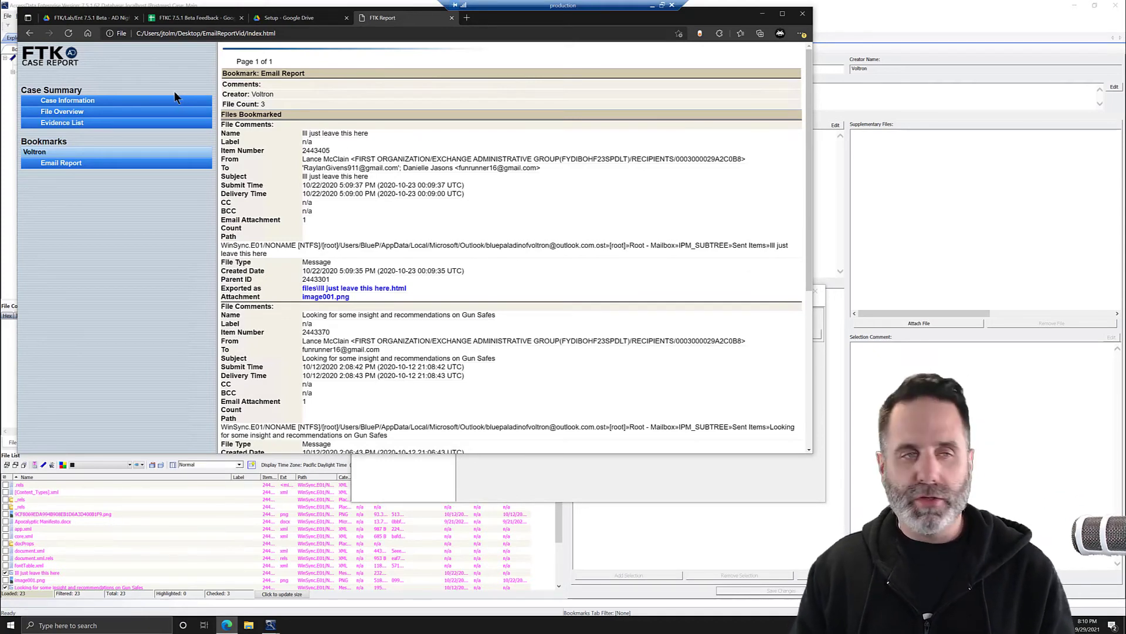
mouse_move(407, 146)
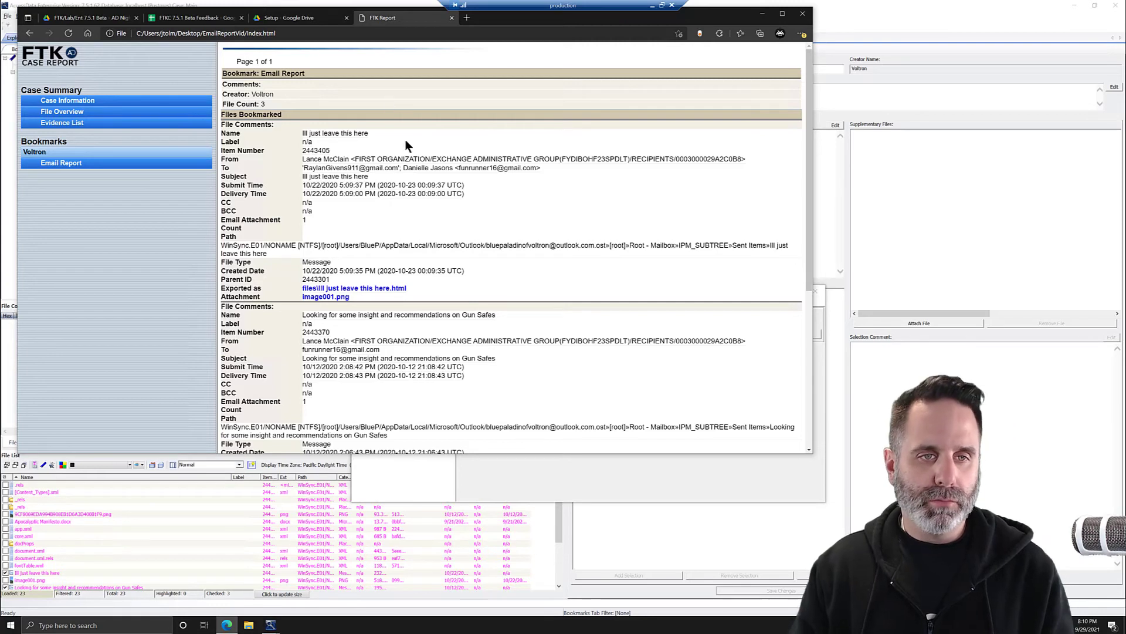
mouse_move(498, 157)
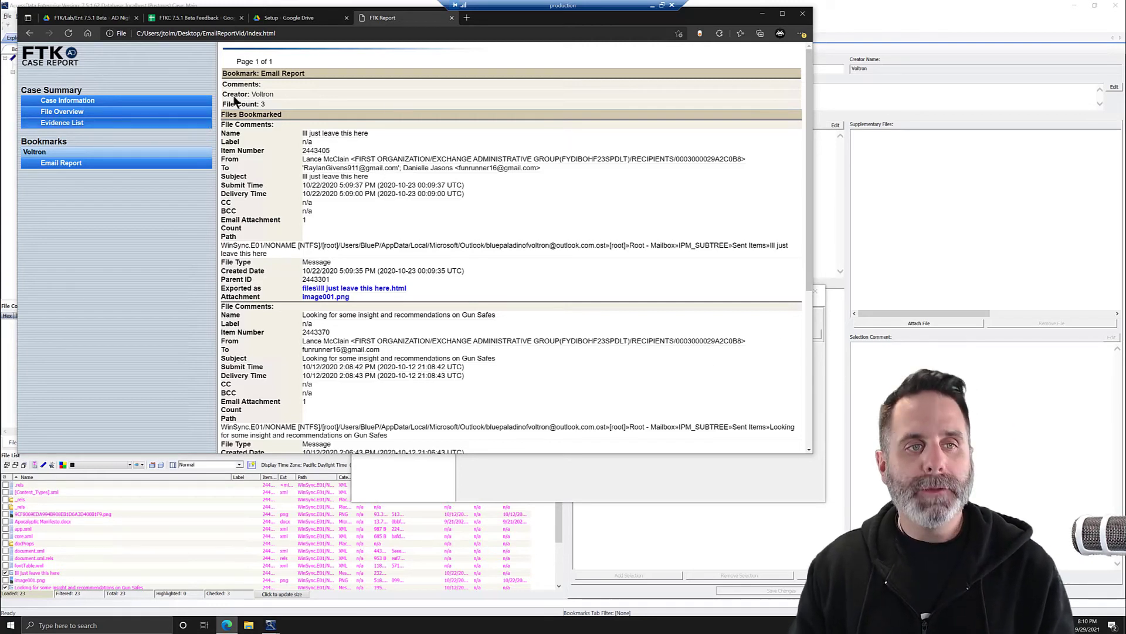
mouse_move(388, 203)
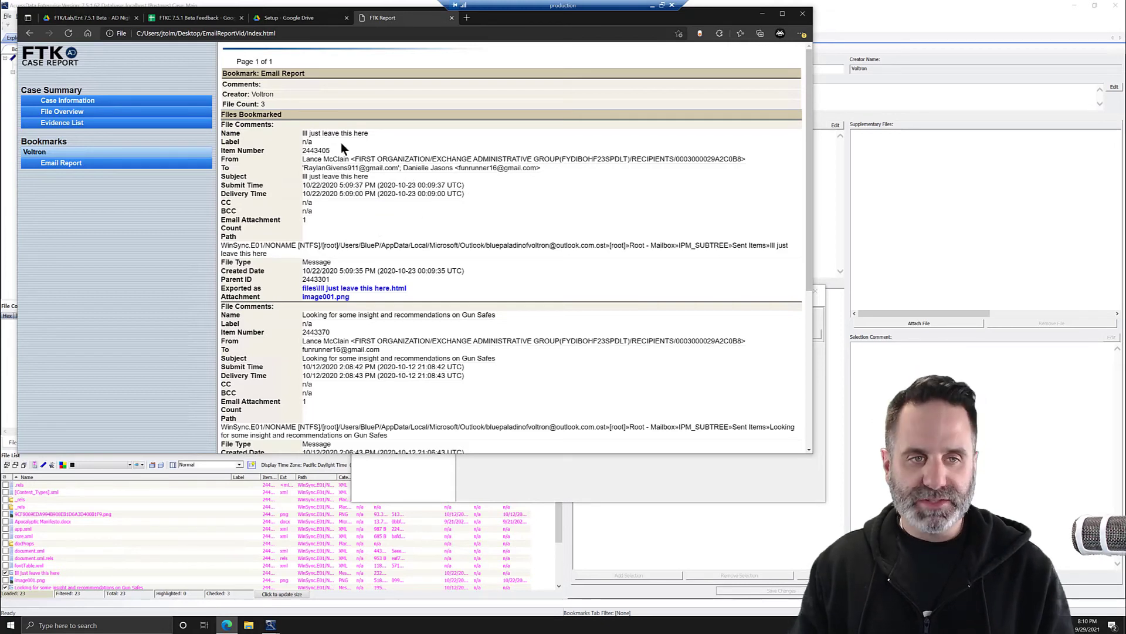
mouse_move(381, 172)
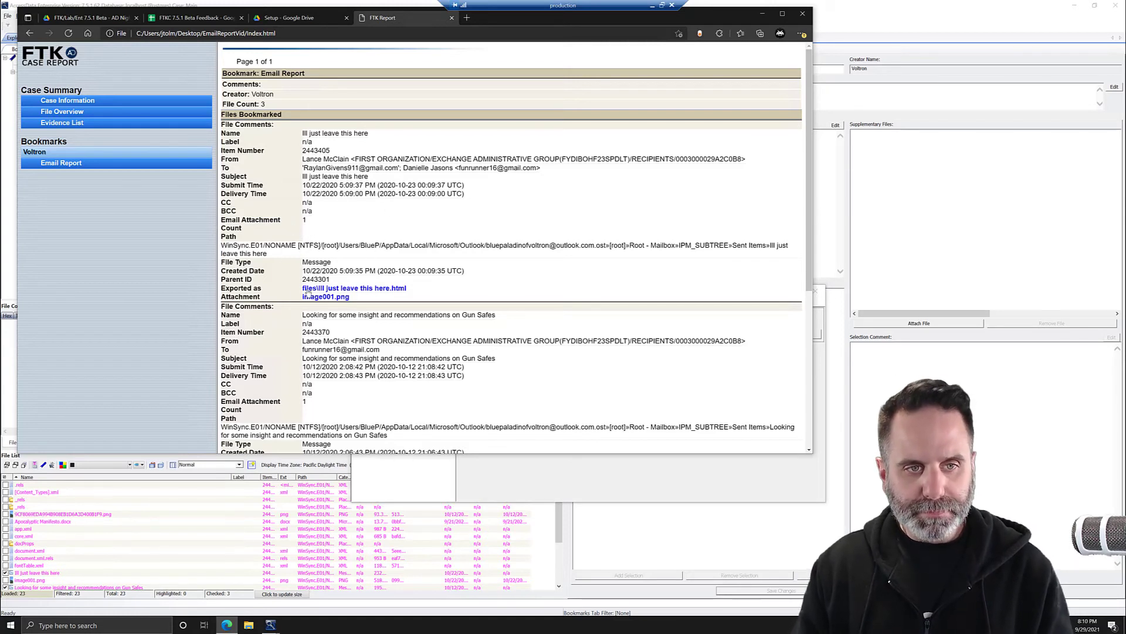
mouse_move(343, 297)
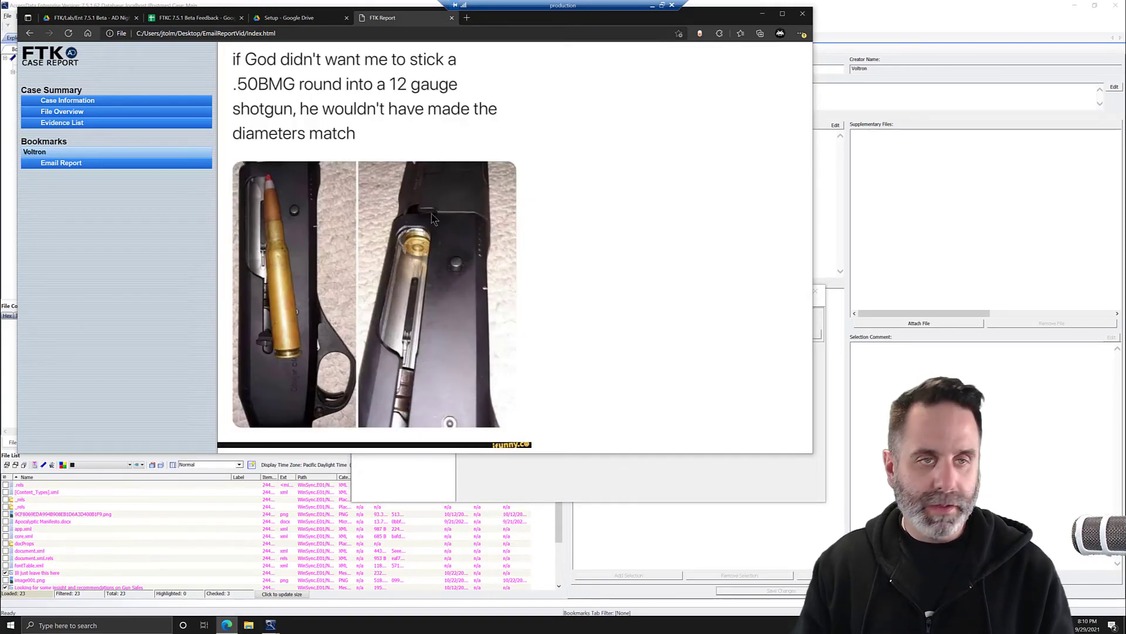
mouse_move(338, 102)
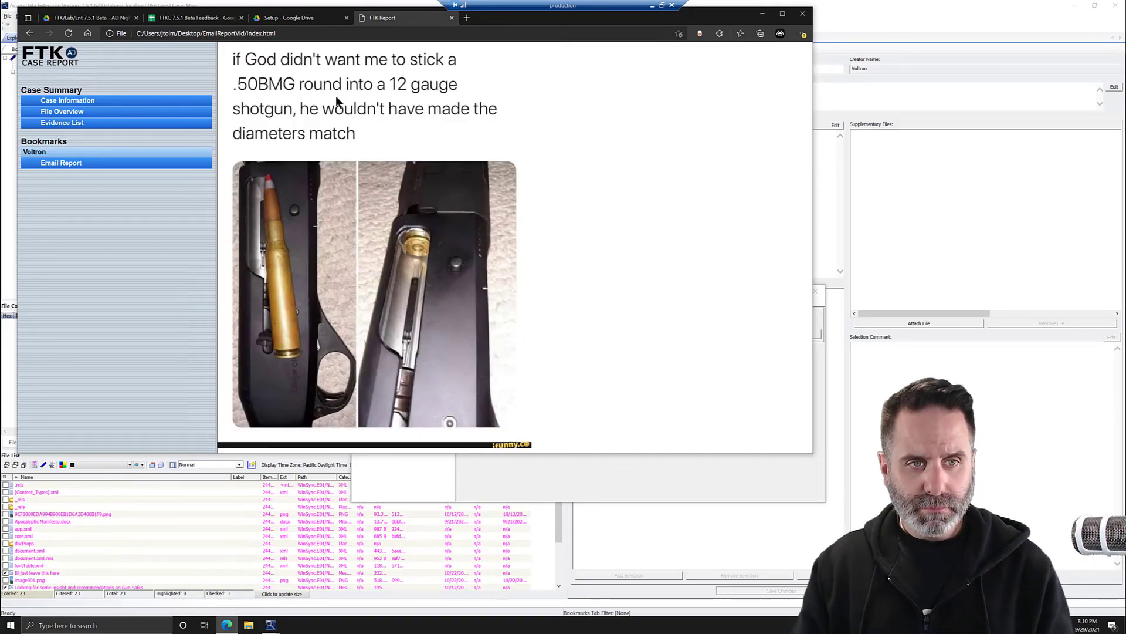
- Scroll back up from the exported email image to the Email Report listing
scroll(up, 3)
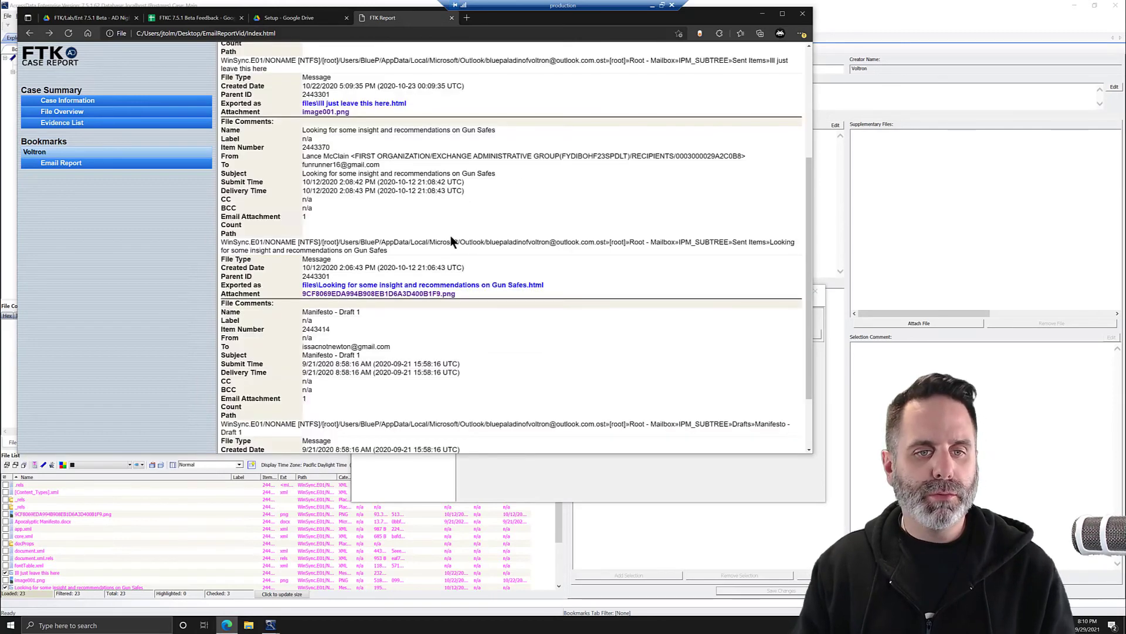
scroll(down, 3)
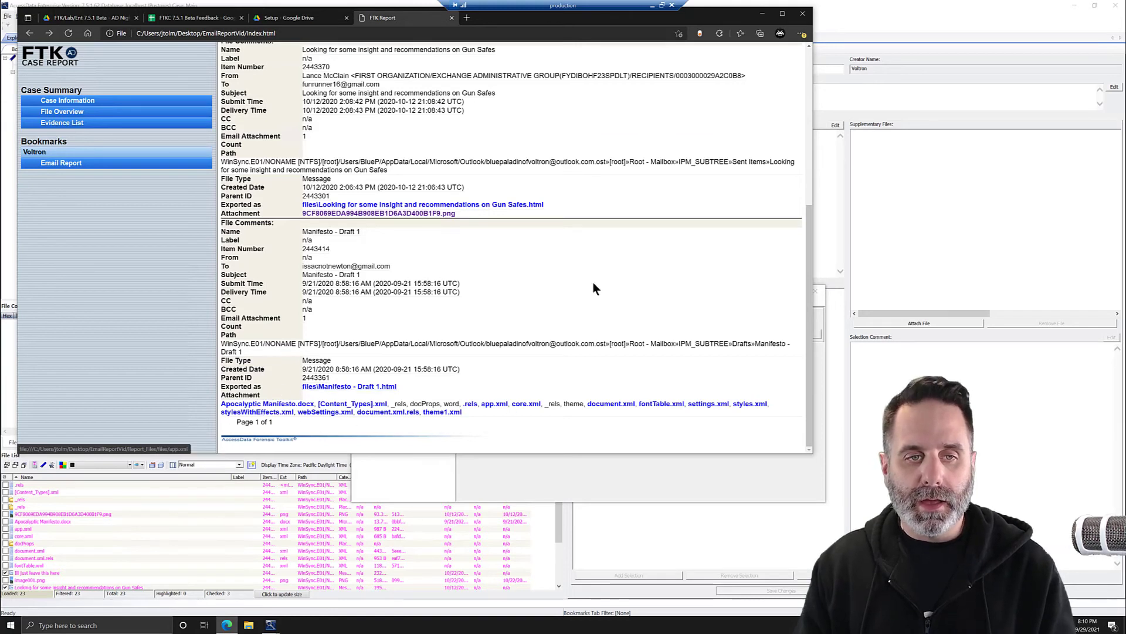
mouse_move(505, 316)
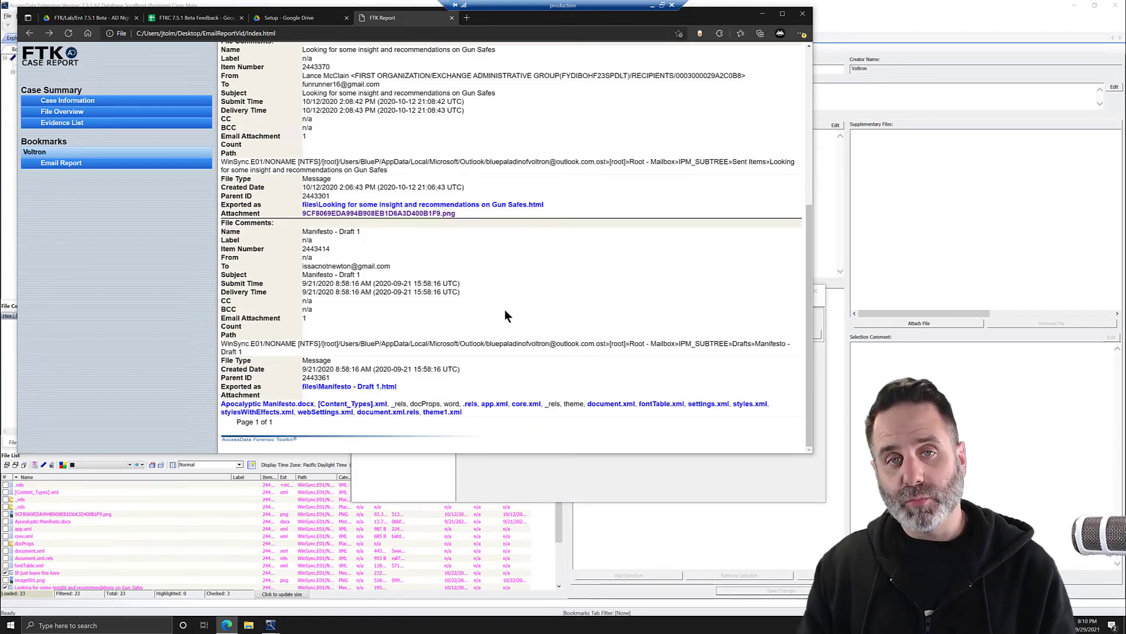
mouse_move(583, 398)
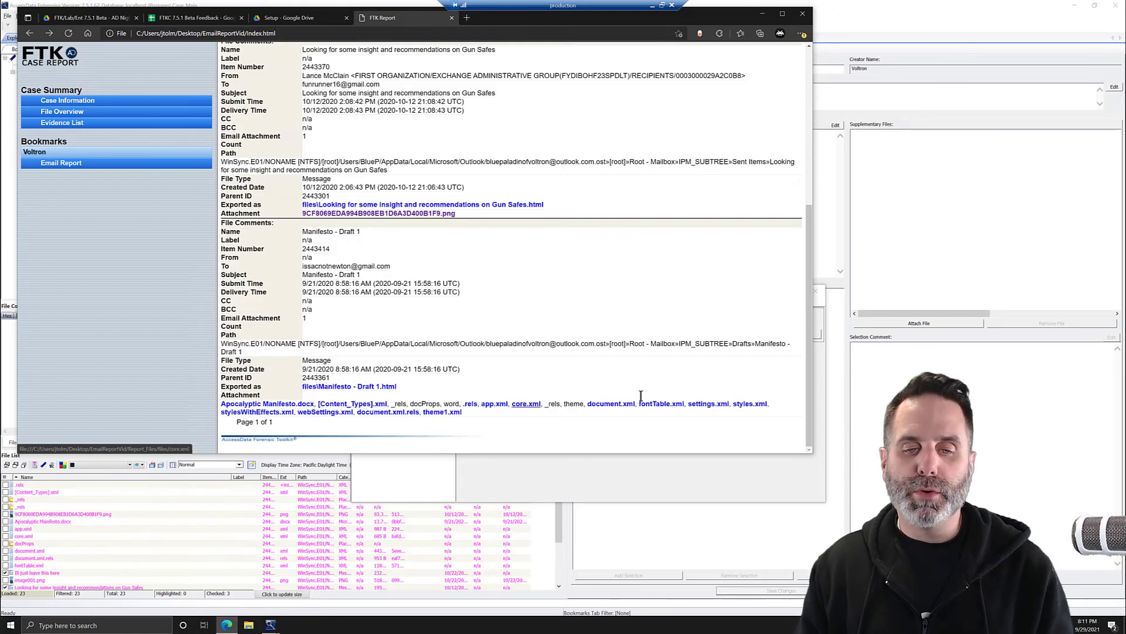
mouse_move(591, 395)
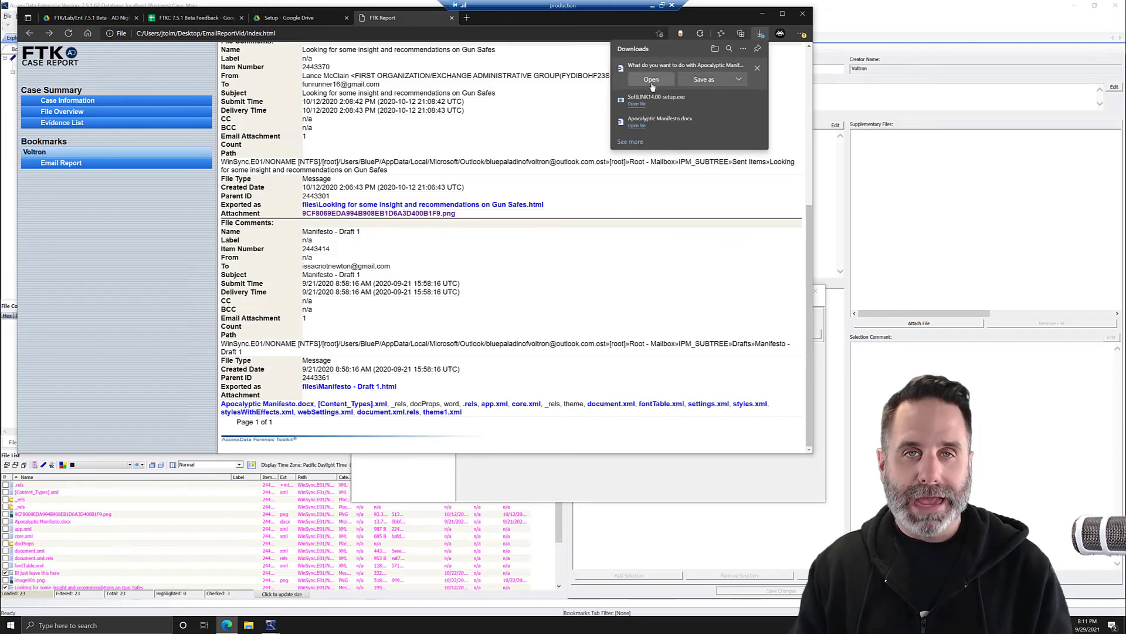
- Open the downloaded Apocalyptic Manifesto.docx in Word, then close it
click(650, 80)
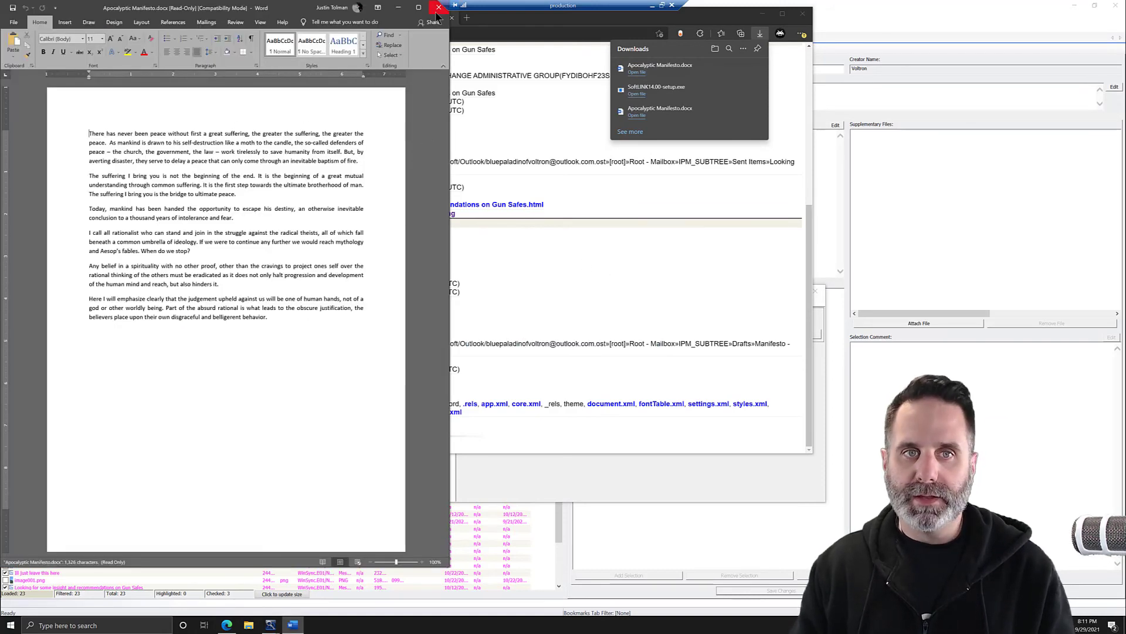
click(439, 7)
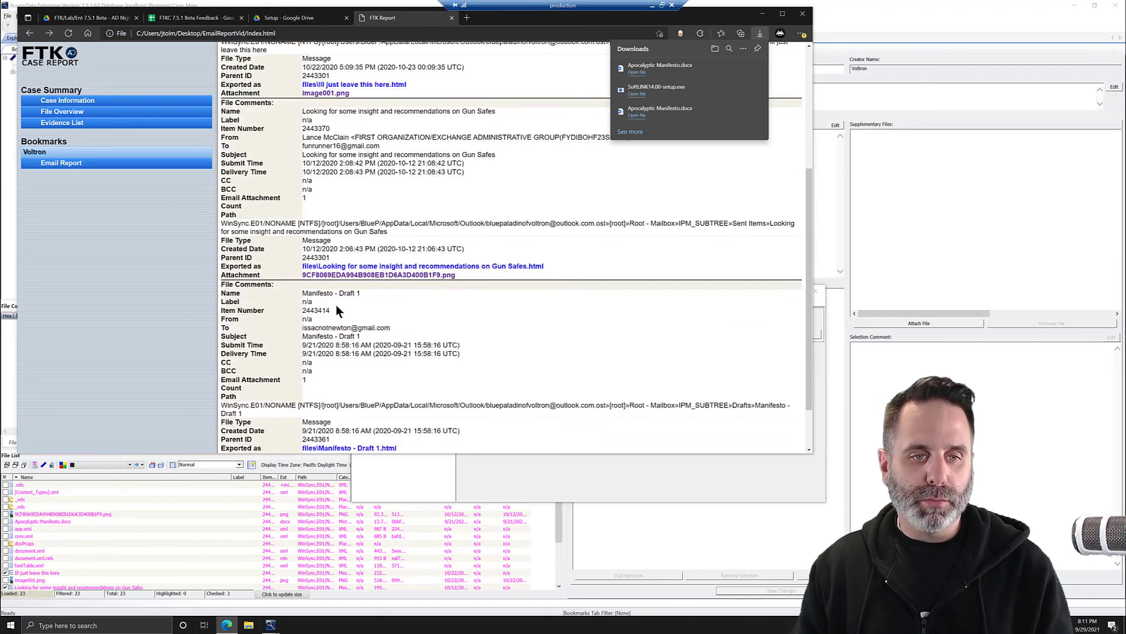
- Dismiss the Downloads list and scroll to the top of the Email Report listing
scroll(down, 3)
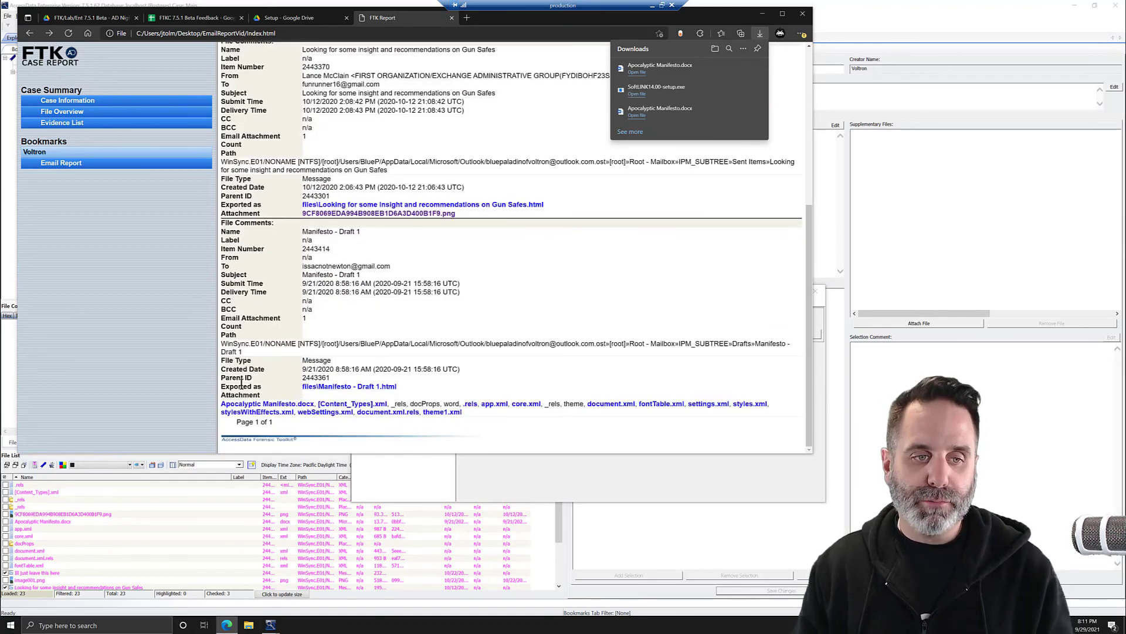
click(348, 386)
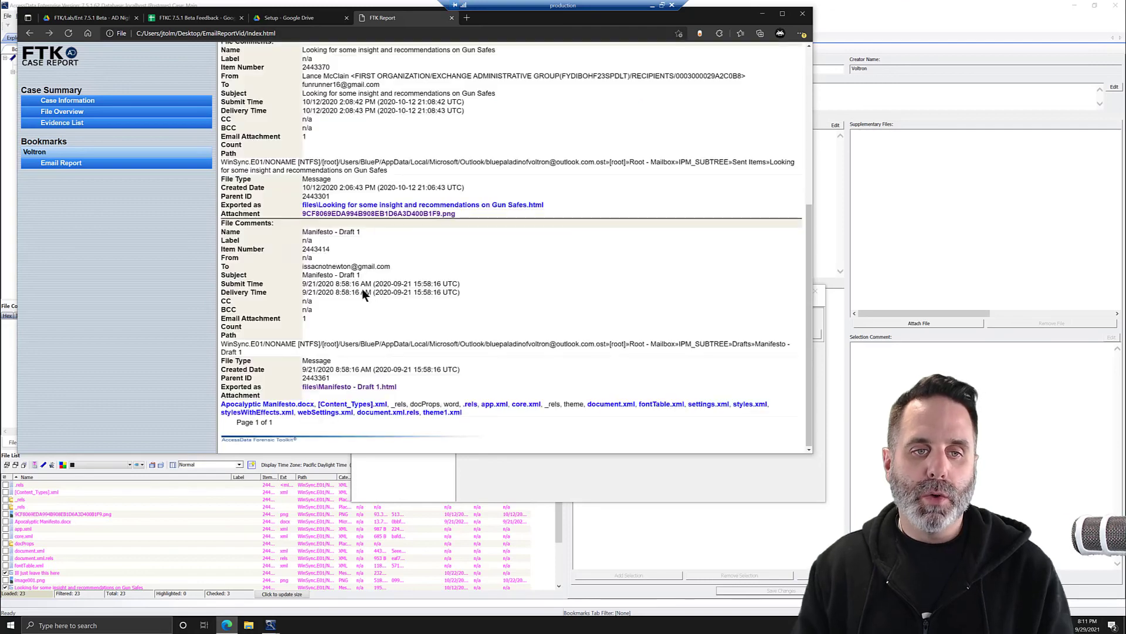
mouse_move(313, 241)
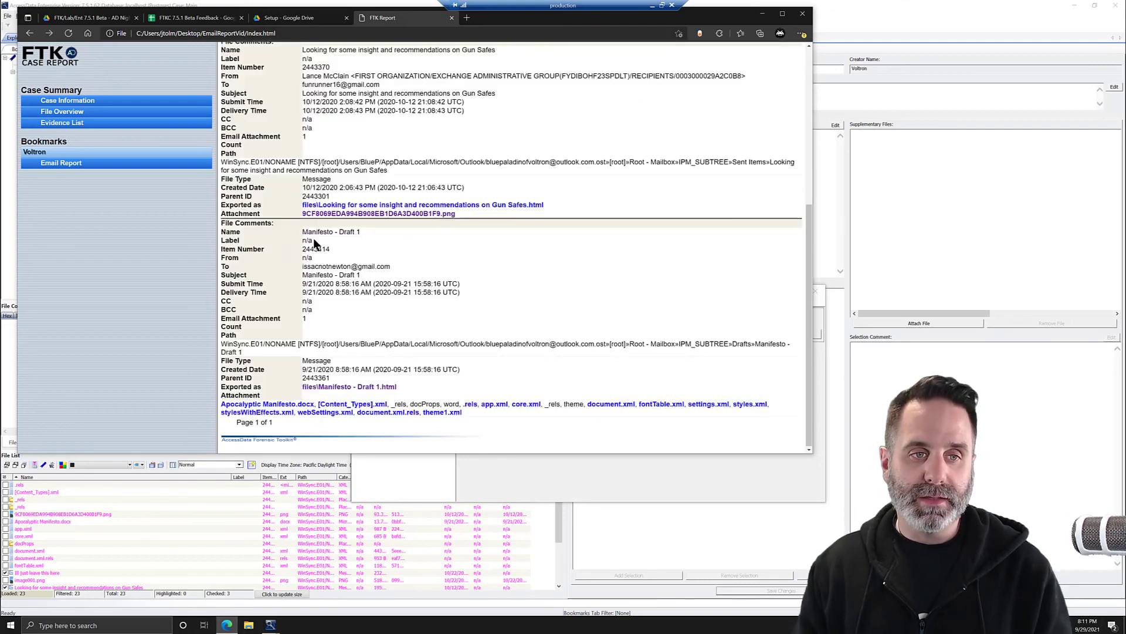
mouse_move(386, 319)
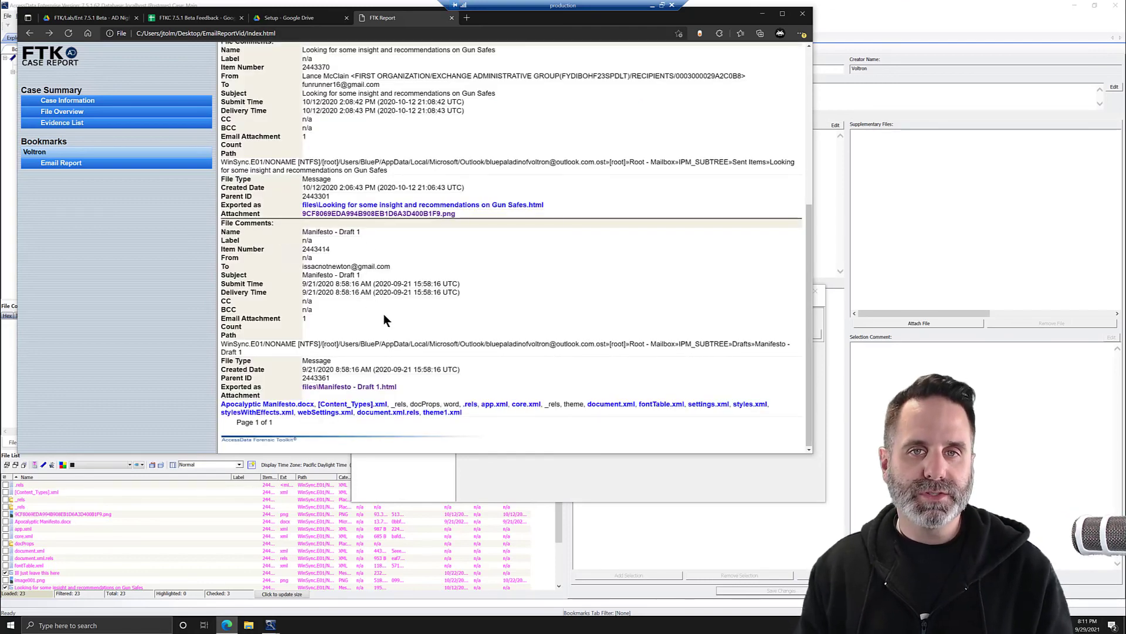
scroll(up, 3)
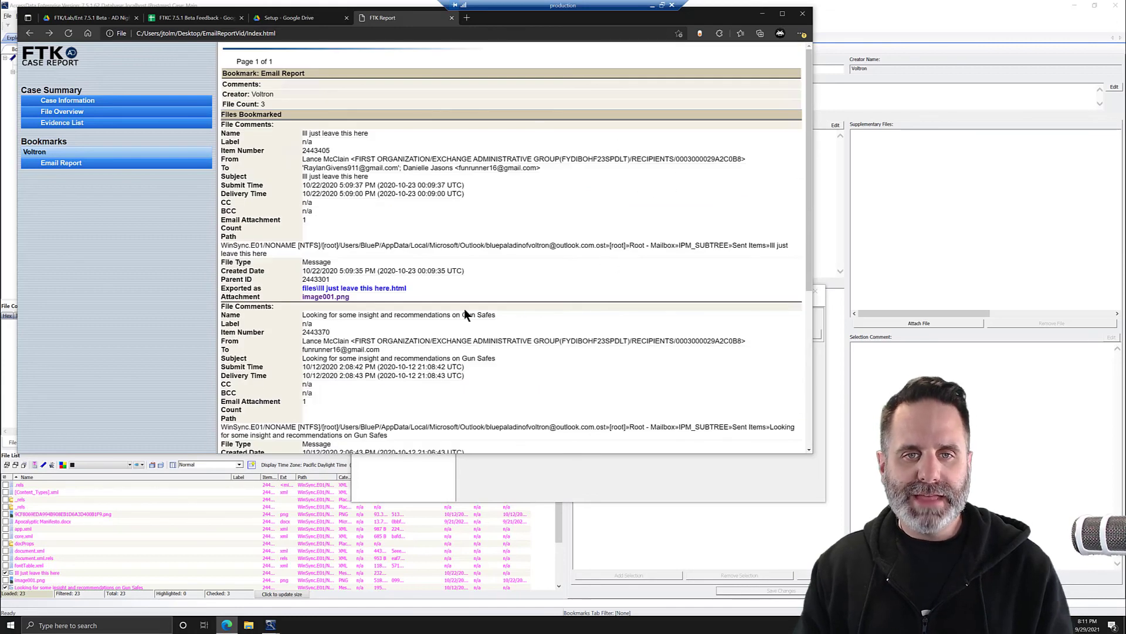
mouse_move(444, 215)
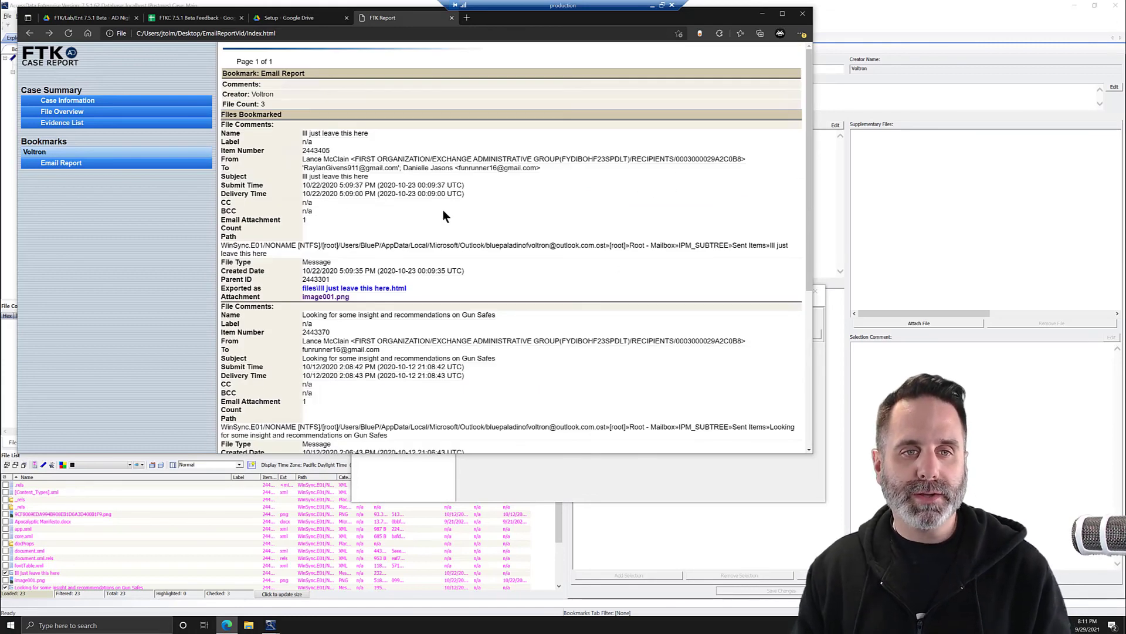
mouse_move(413, 324)
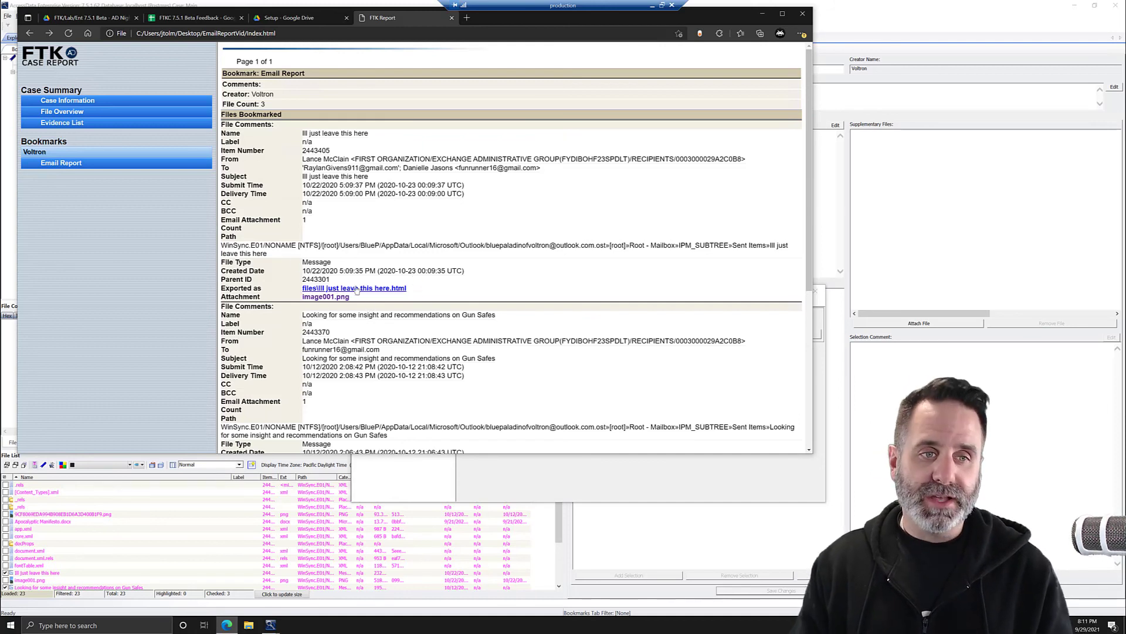
mouse_move(366, 288)
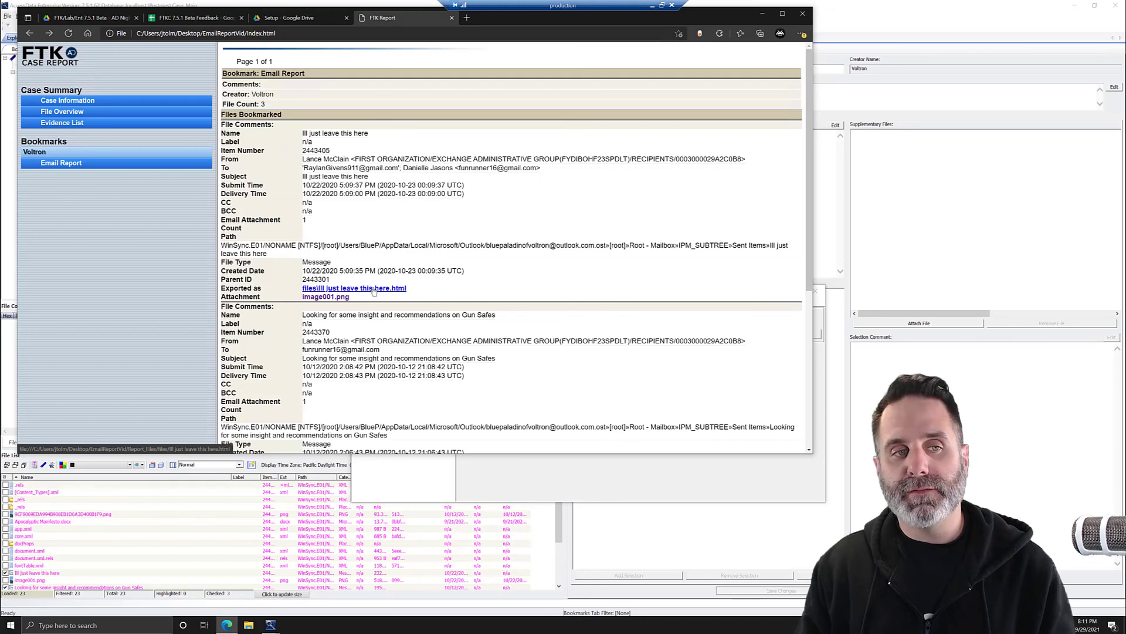
scroll(down, 3)
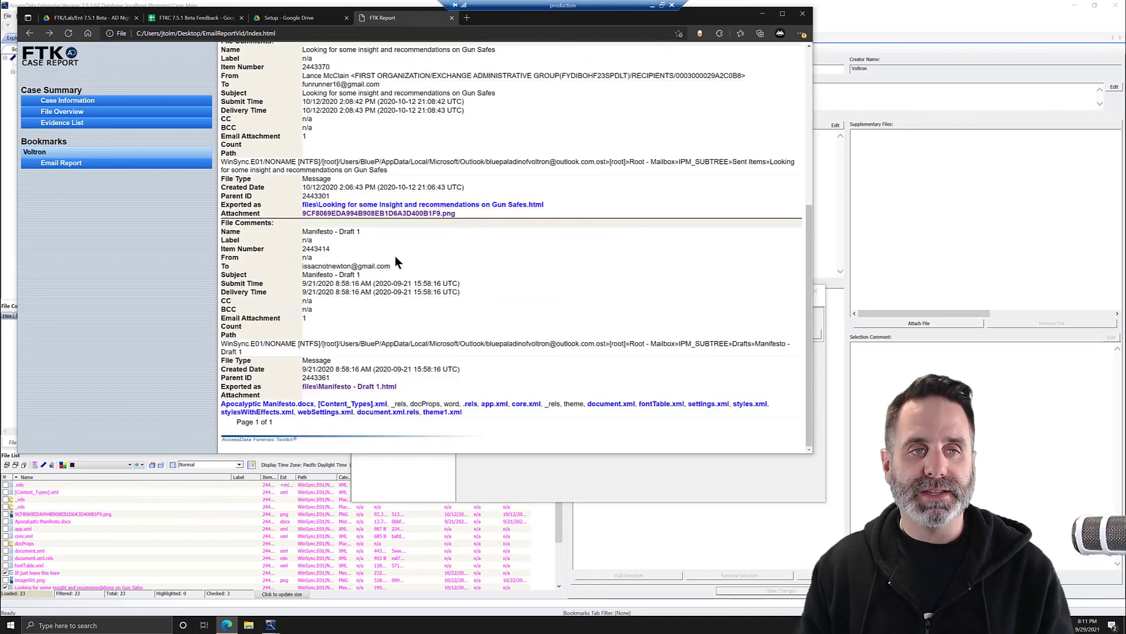
scroll(up, 3)
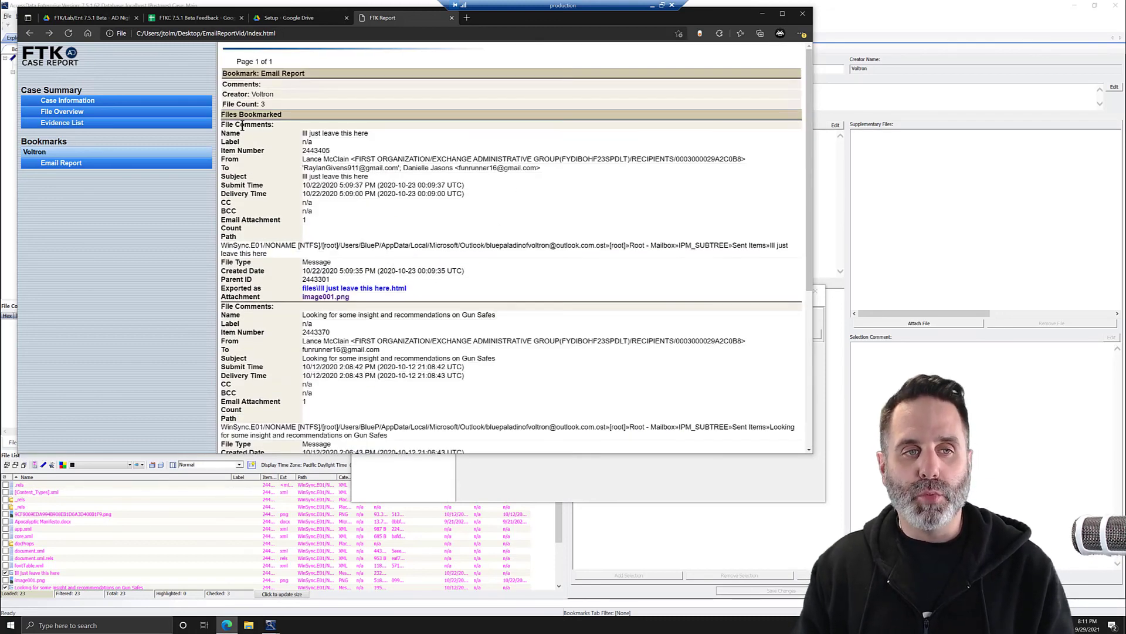
mouse_move(506, 237)
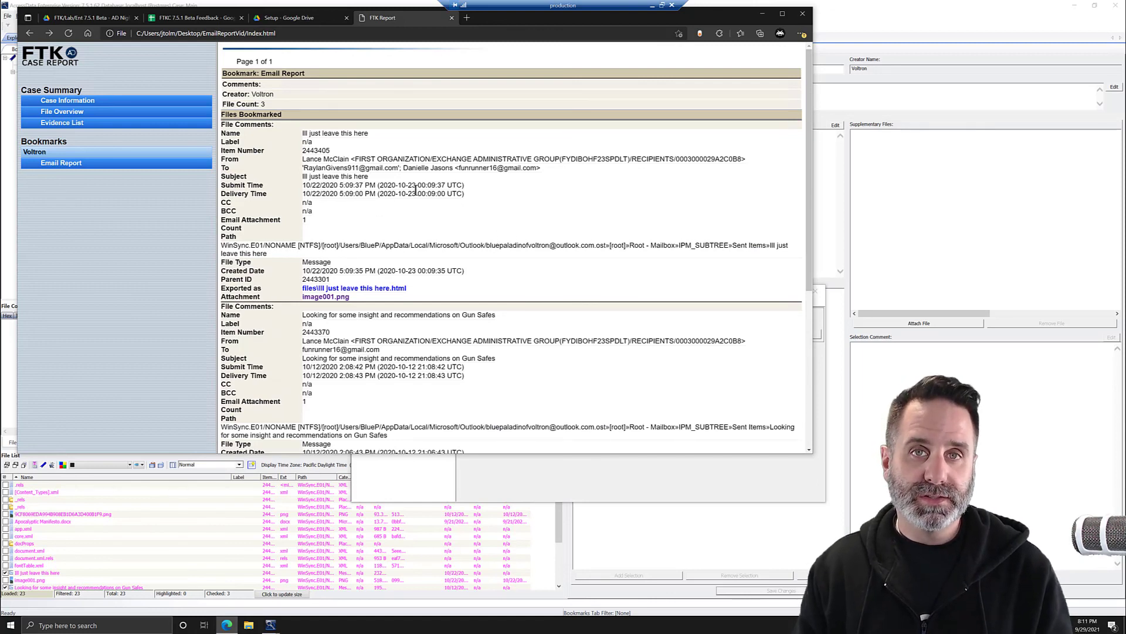
mouse_move(452, 285)
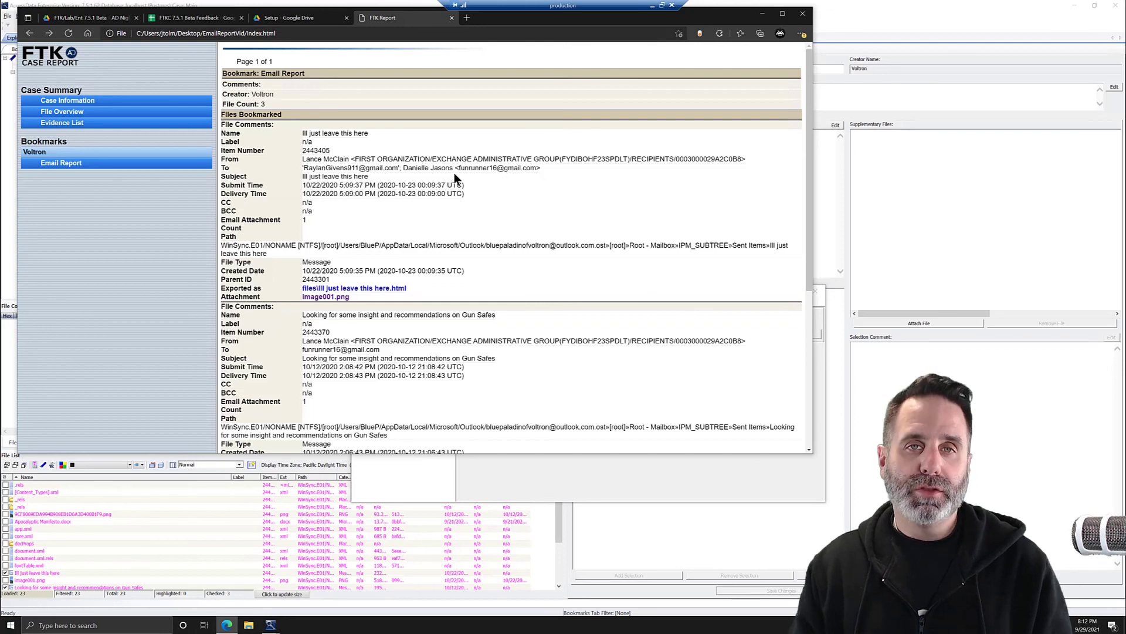
mouse_move(505, 178)
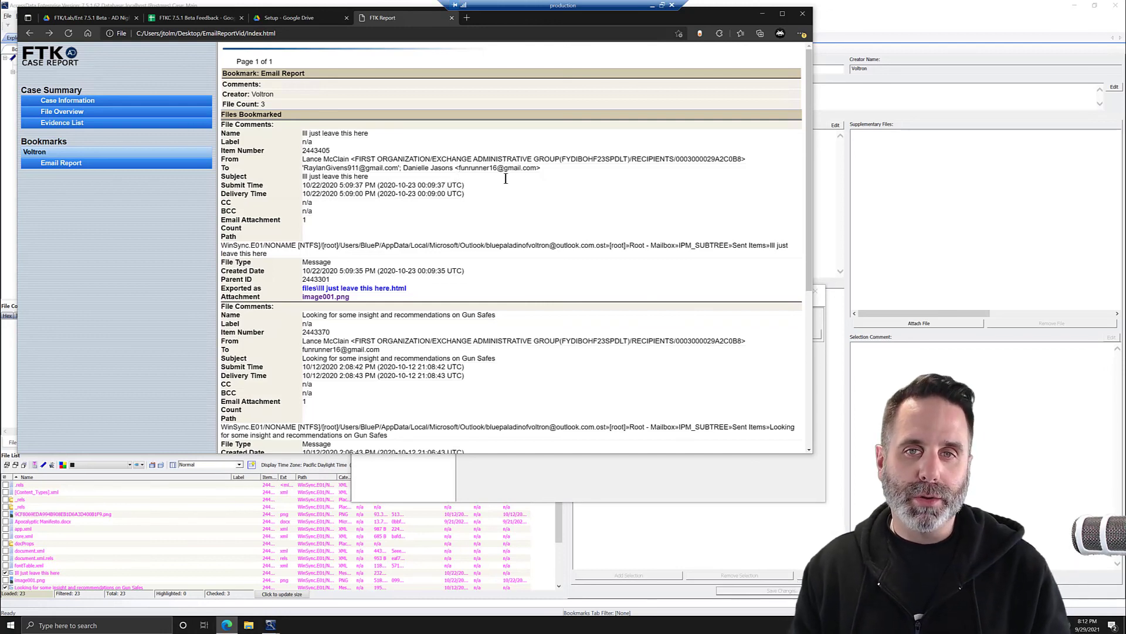
mouse_move(499, 171)
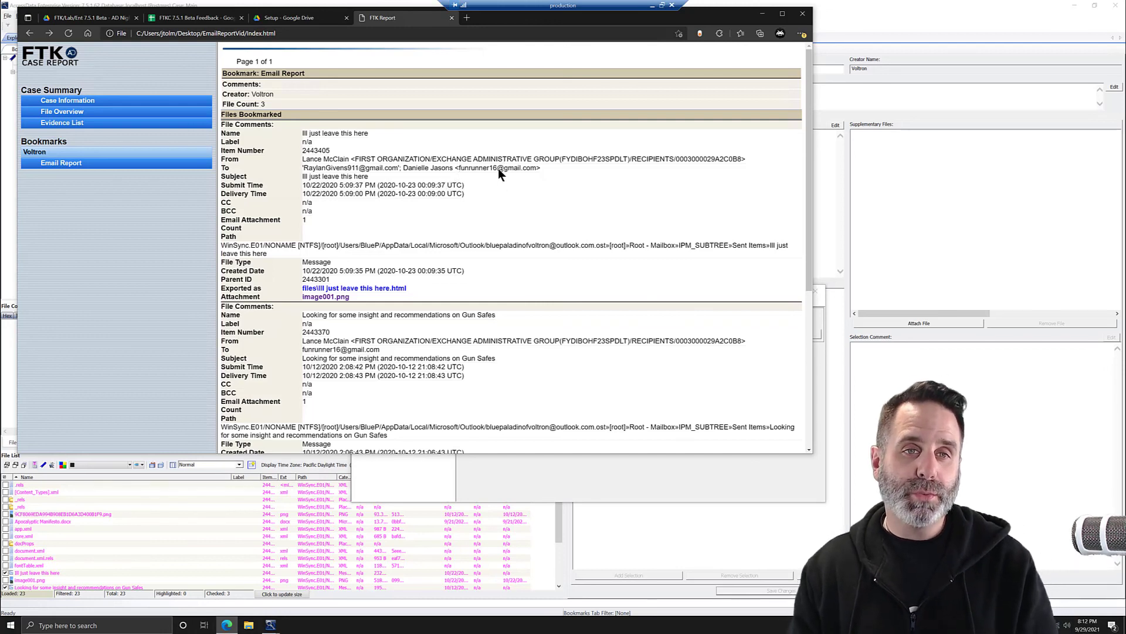